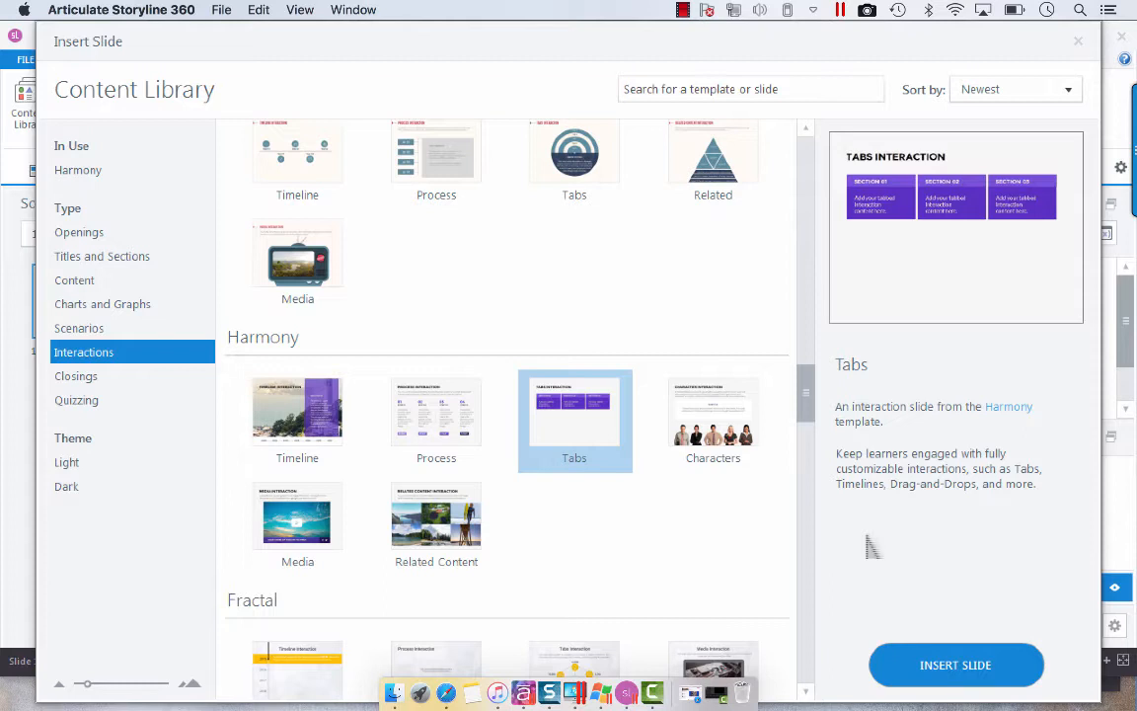
mouse_move(892, 533)
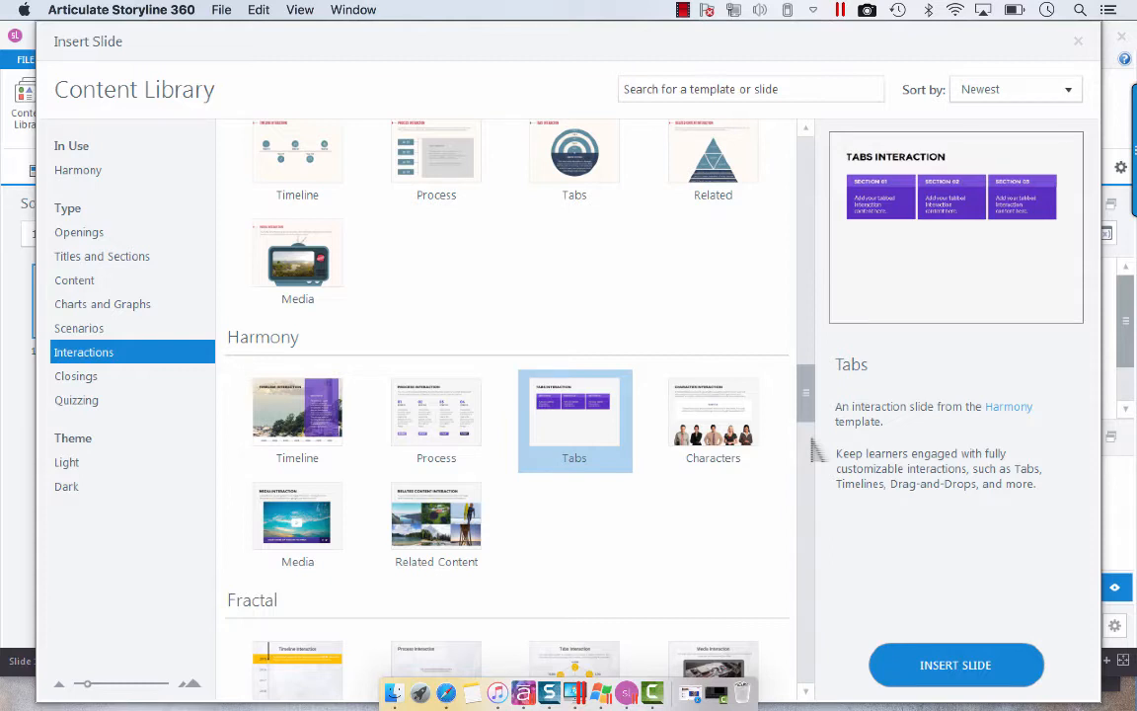
mouse_move(636, 483)
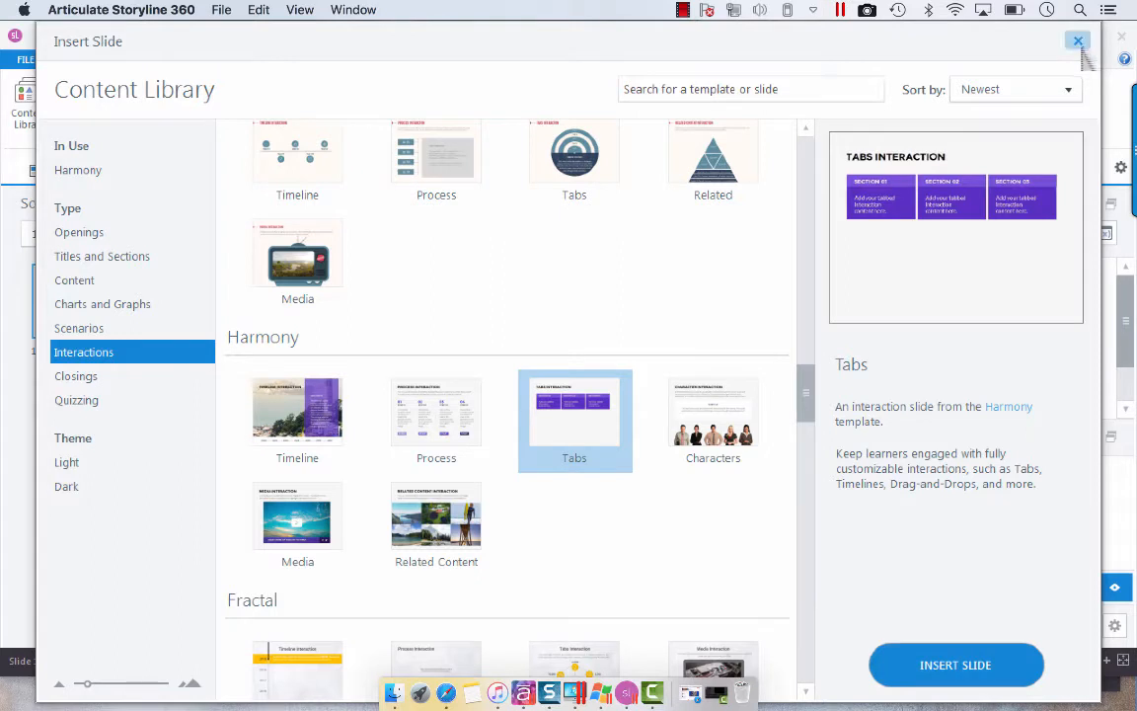
- Insert the Harmony Tabs interaction slide and peek at its Tab 01 layer content
left_click(956, 664)
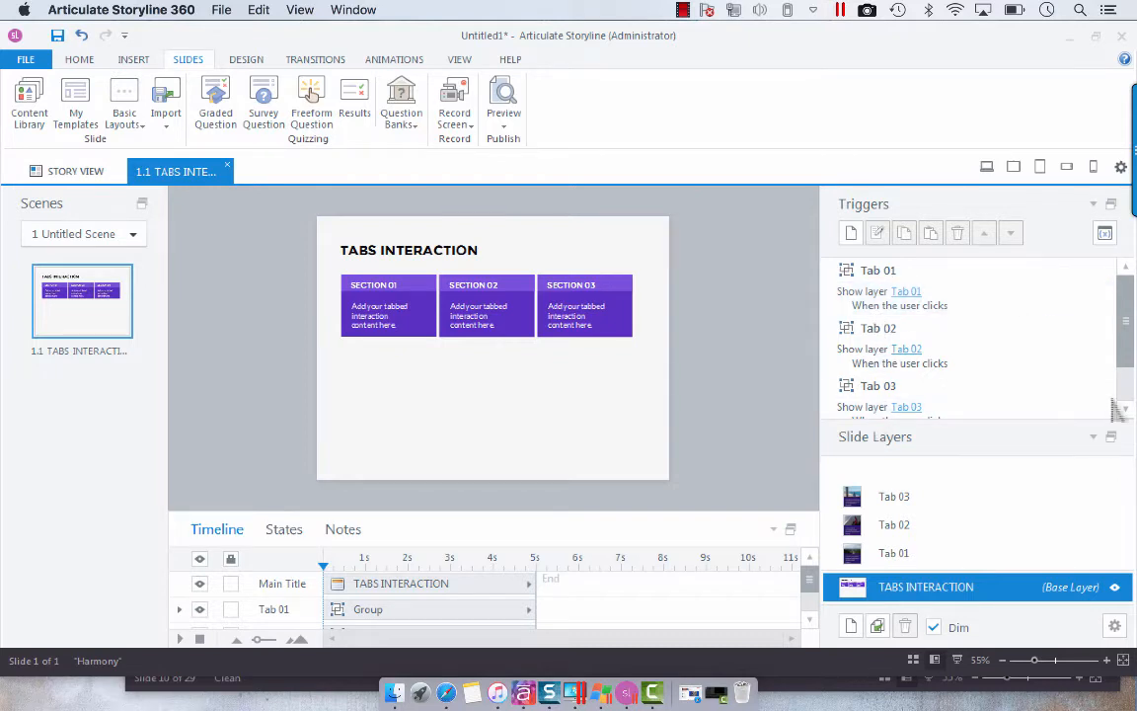
left_click(892, 553)
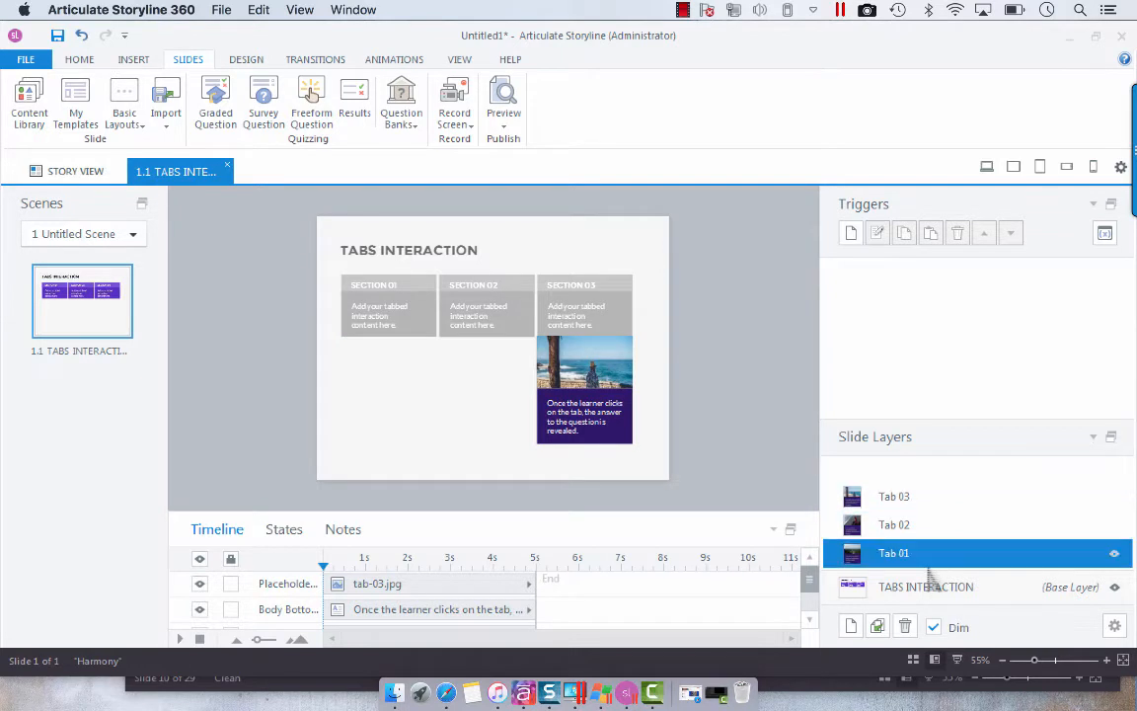
left_click(892, 497)
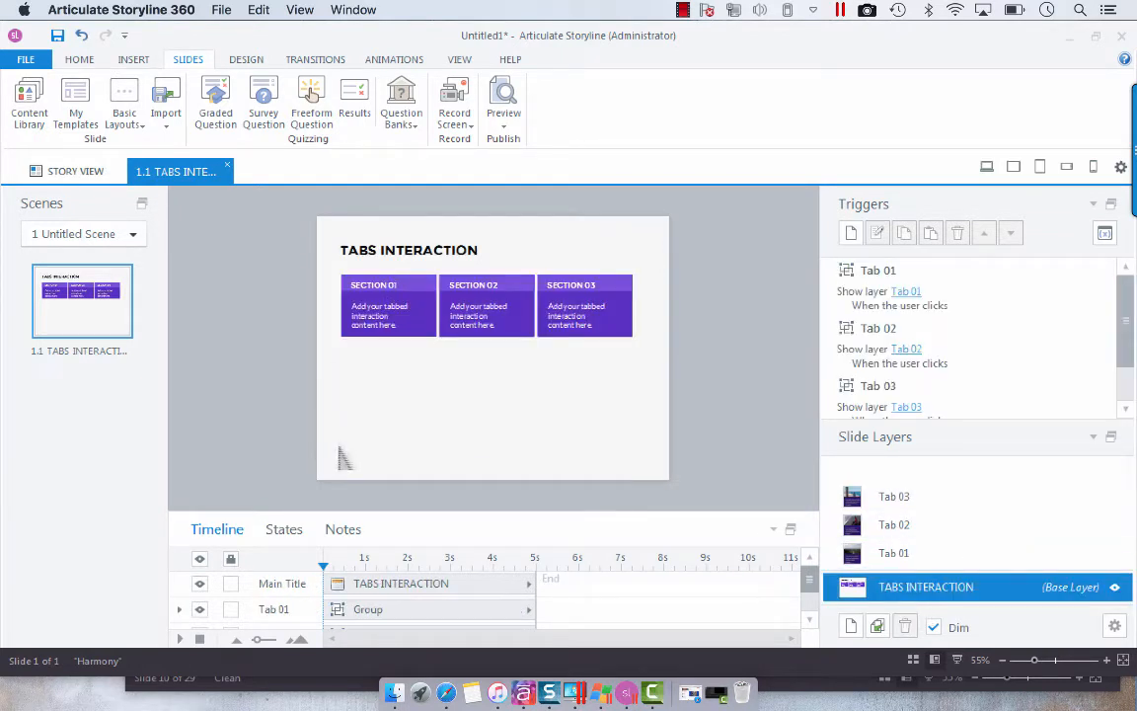
- Give the slide a snowy mountain picture background at 26% transparency via Format Background
right_click(346, 458)
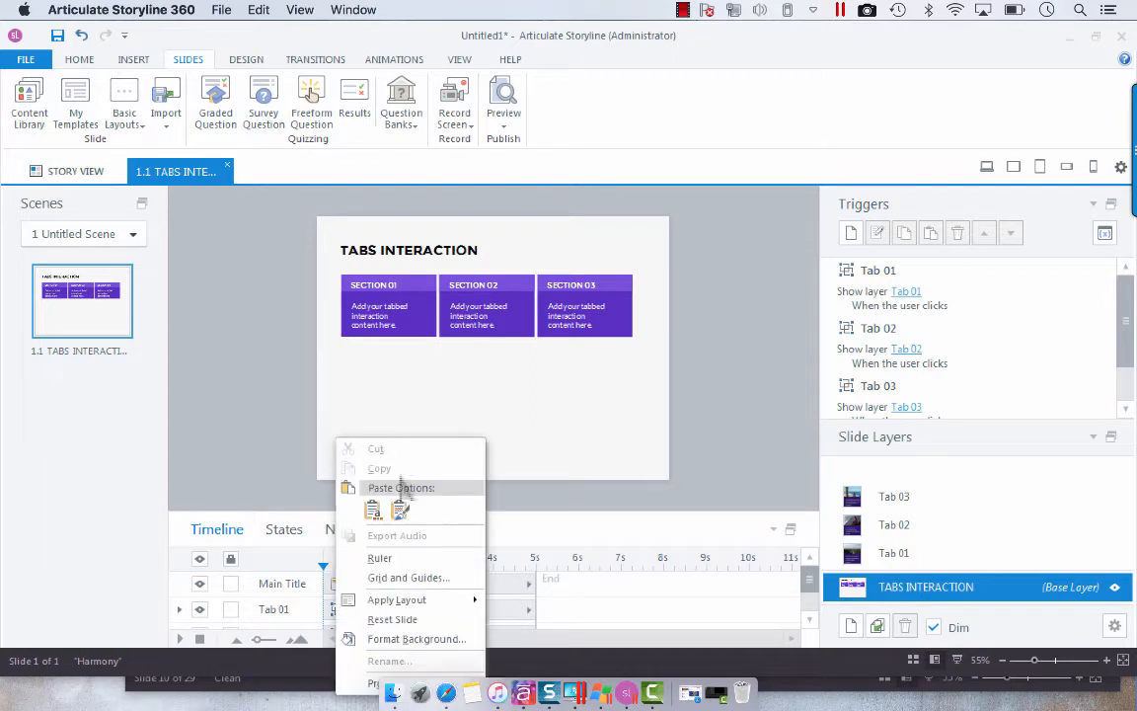
left_click(417, 639)
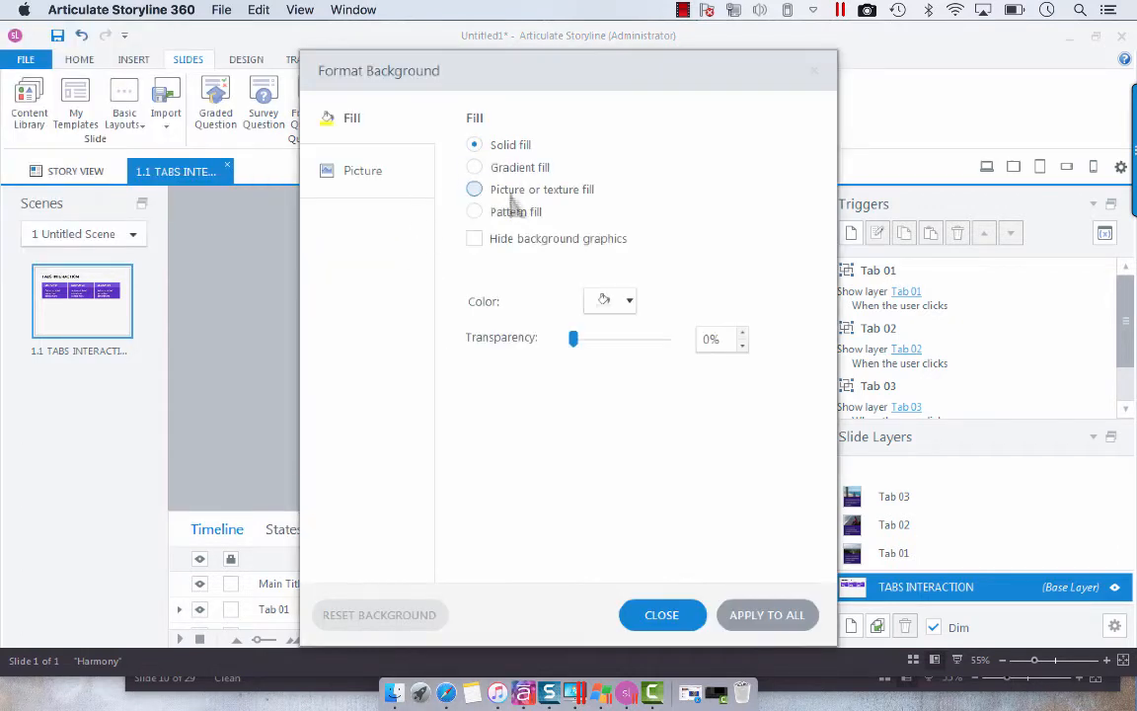
left_click(474, 189)
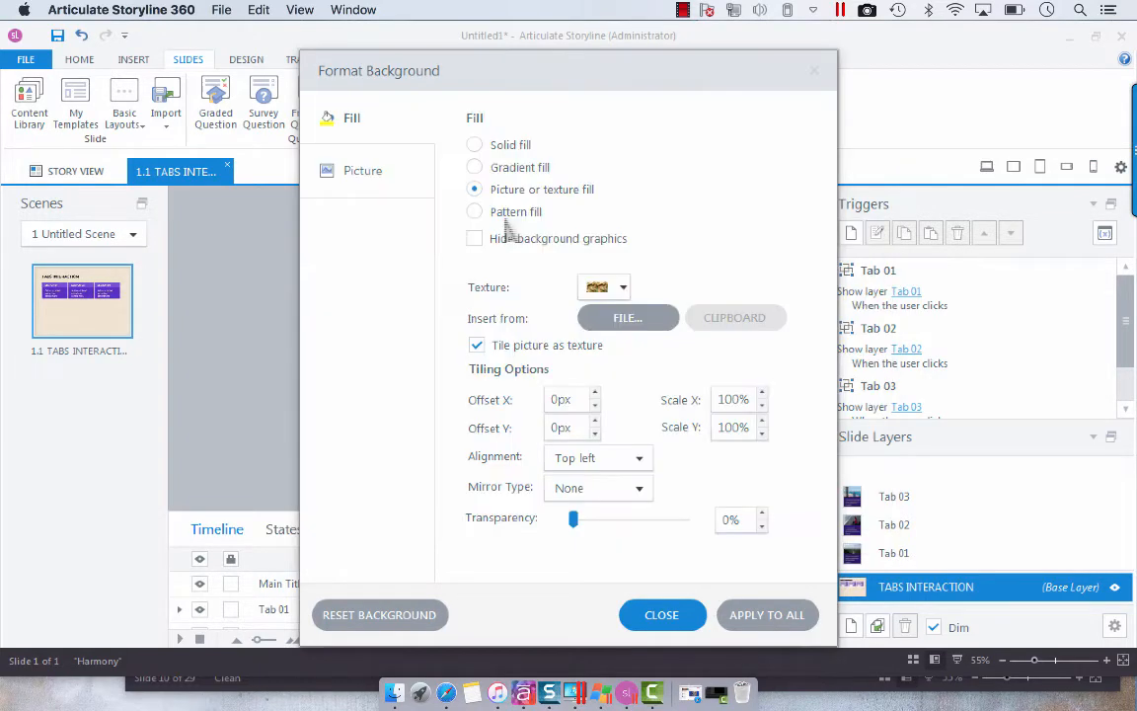
left_click(478, 344)
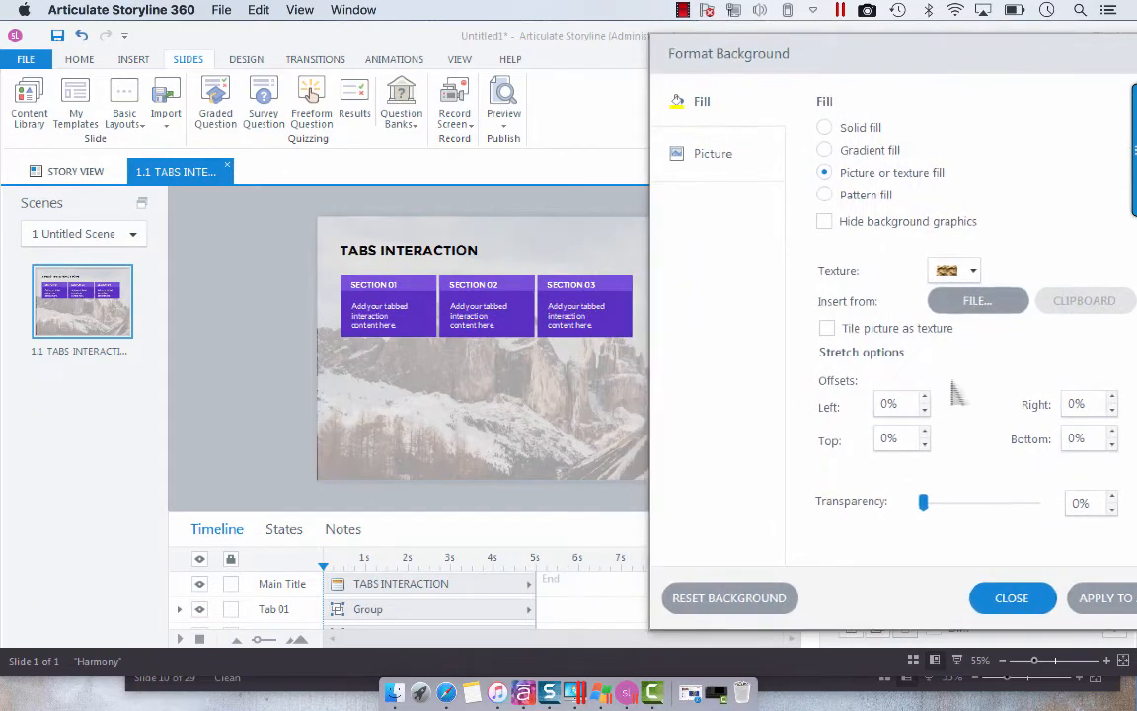
left_click_drag(924, 501, 947, 501)
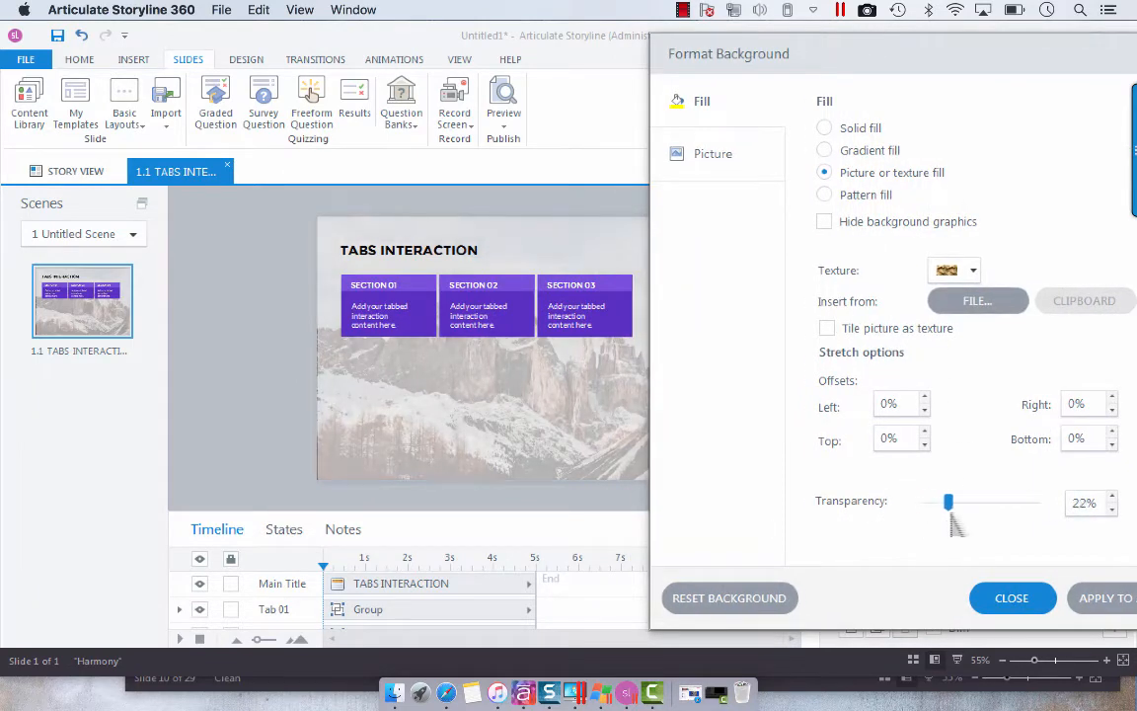
left_click_drag(947, 501, 952, 501)
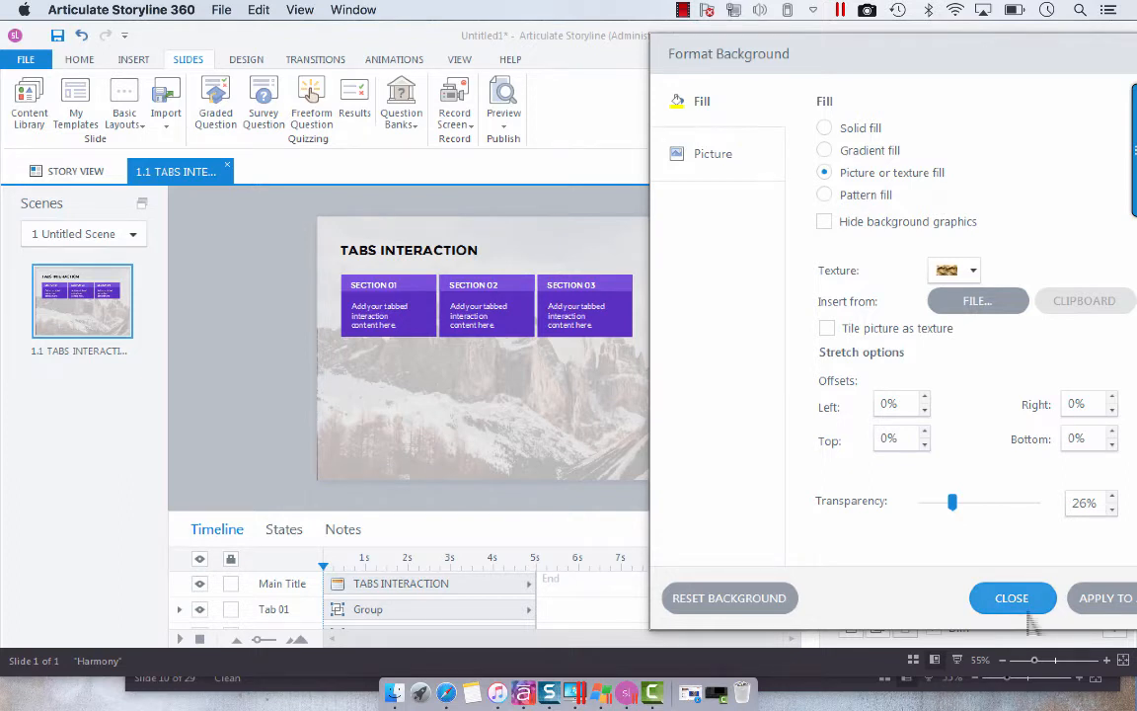
left_click(1011, 596)
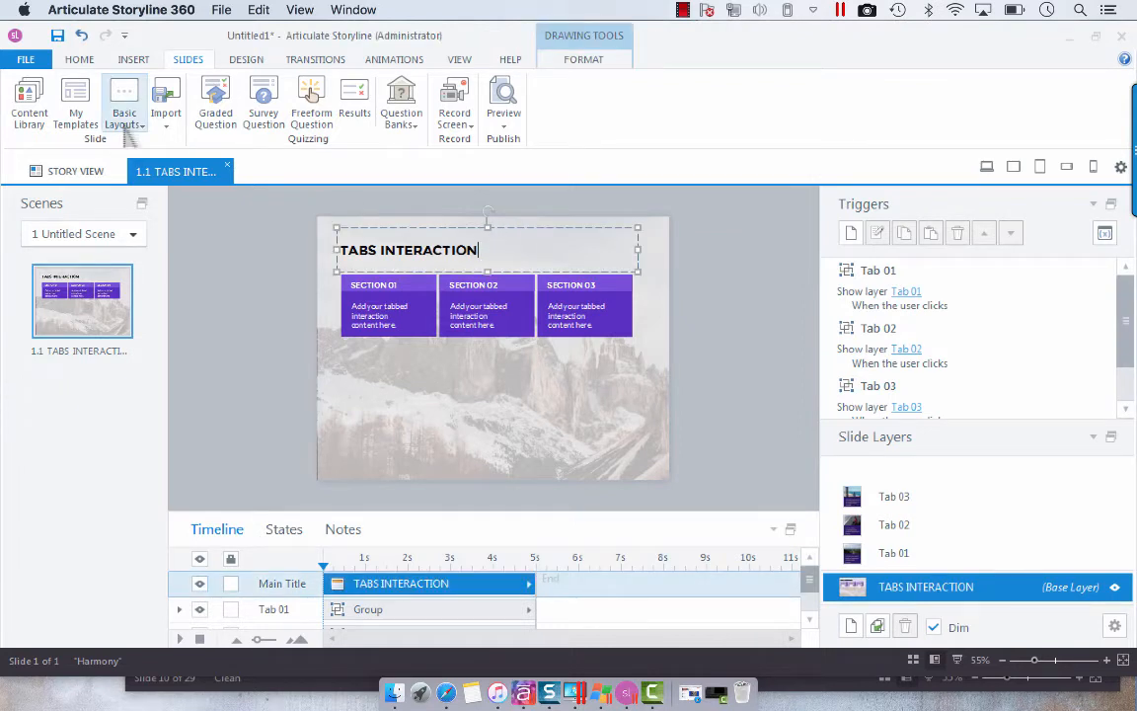
- Draw a rectangle over the TABS INTERACTION title and fill it light gray as a banner
left_click(79, 59)
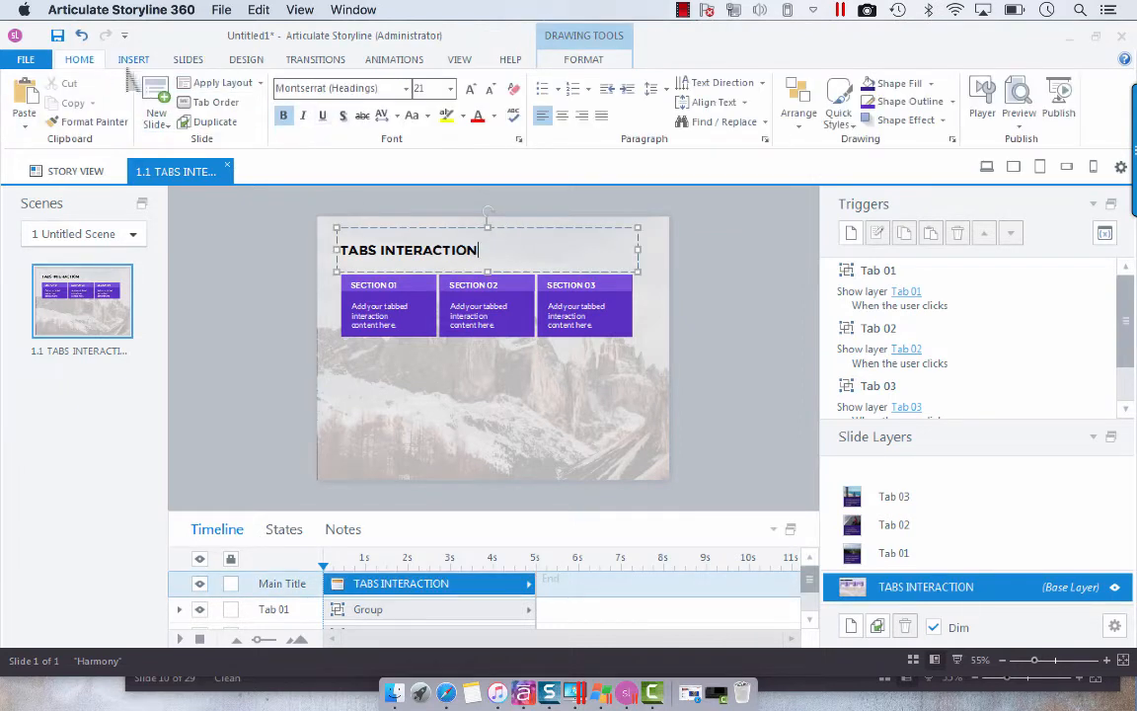
left_click(422, 95)
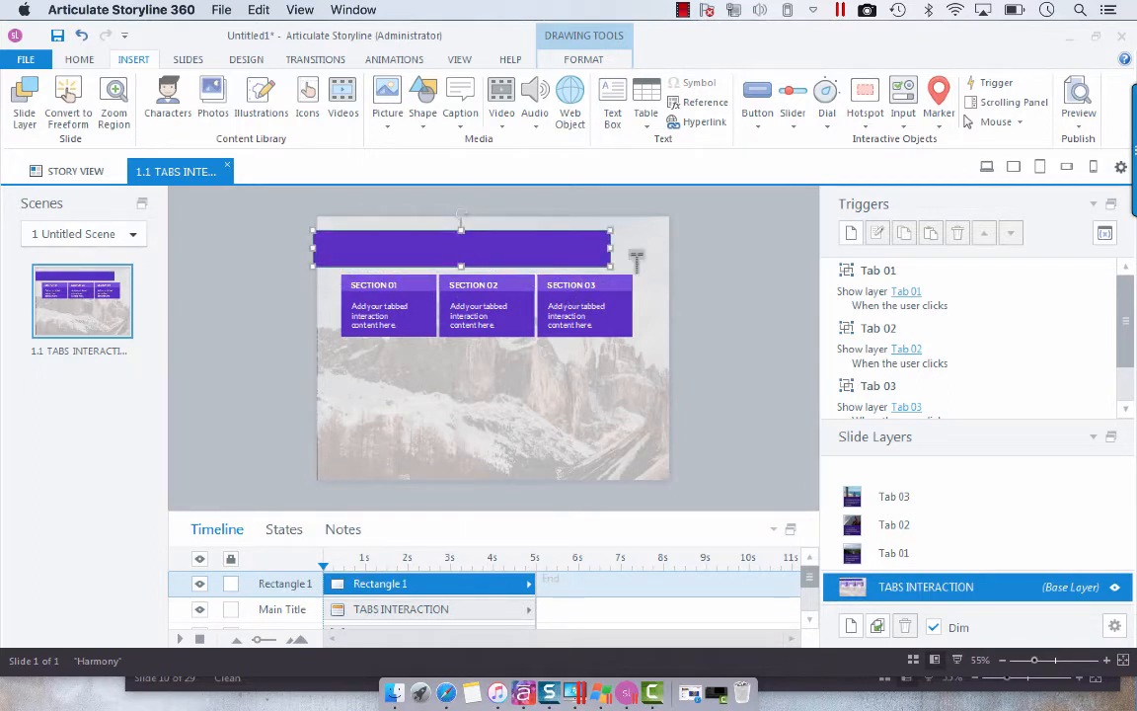
left_click(584, 59)
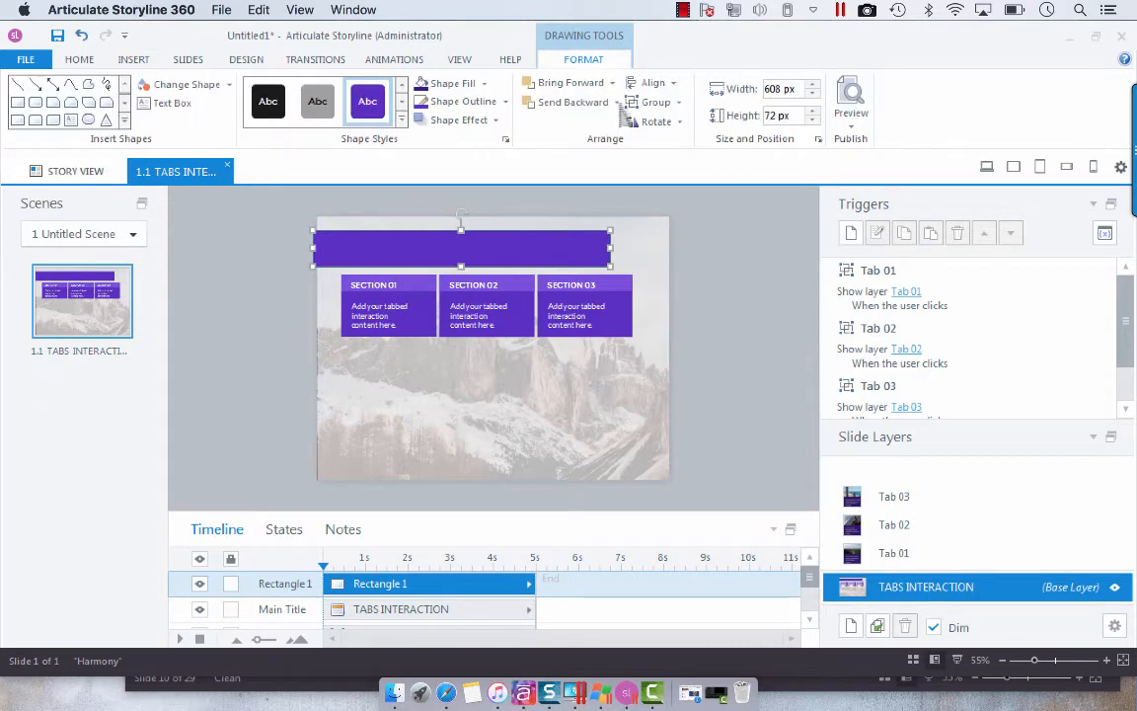
left_click(452, 83)
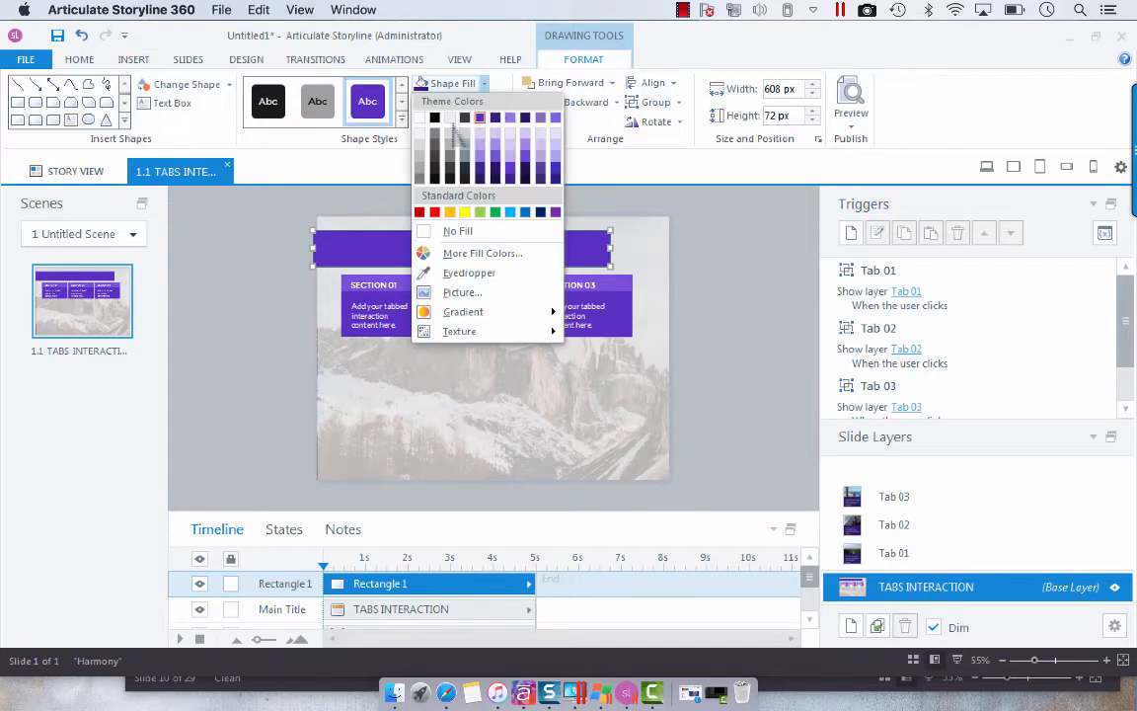
left_click(458, 229)
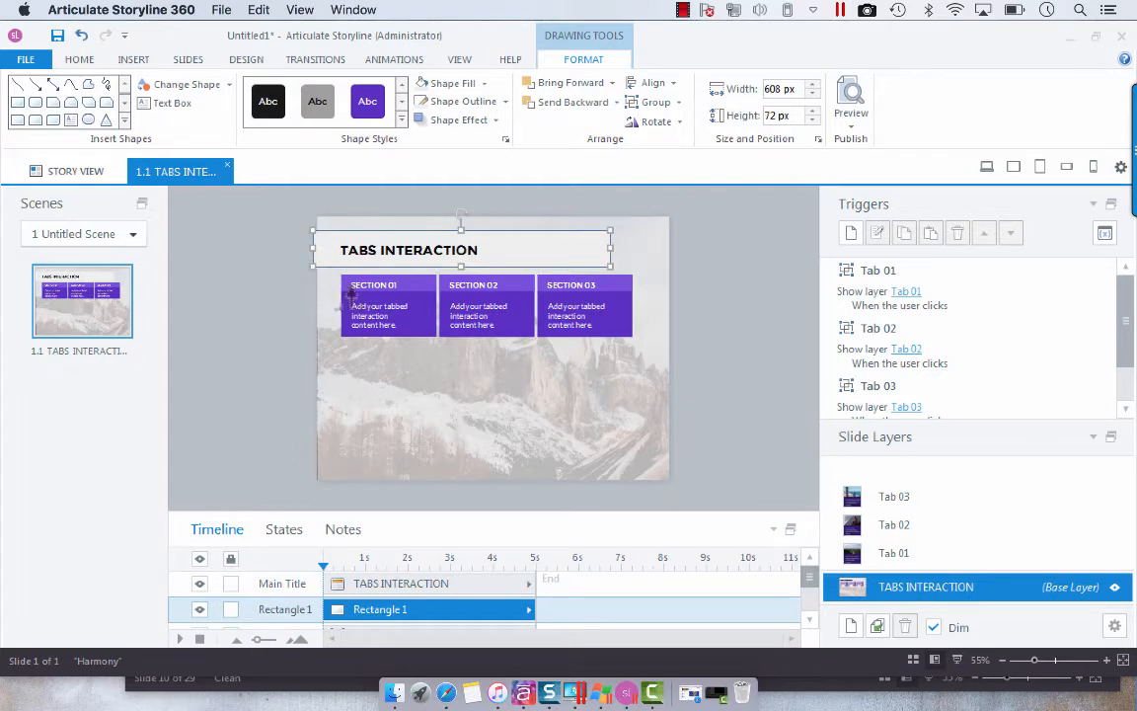
- Select the SECTION 01 tab's rectangle inside the Tab 01 group and fill it gray
left_click(387, 306)
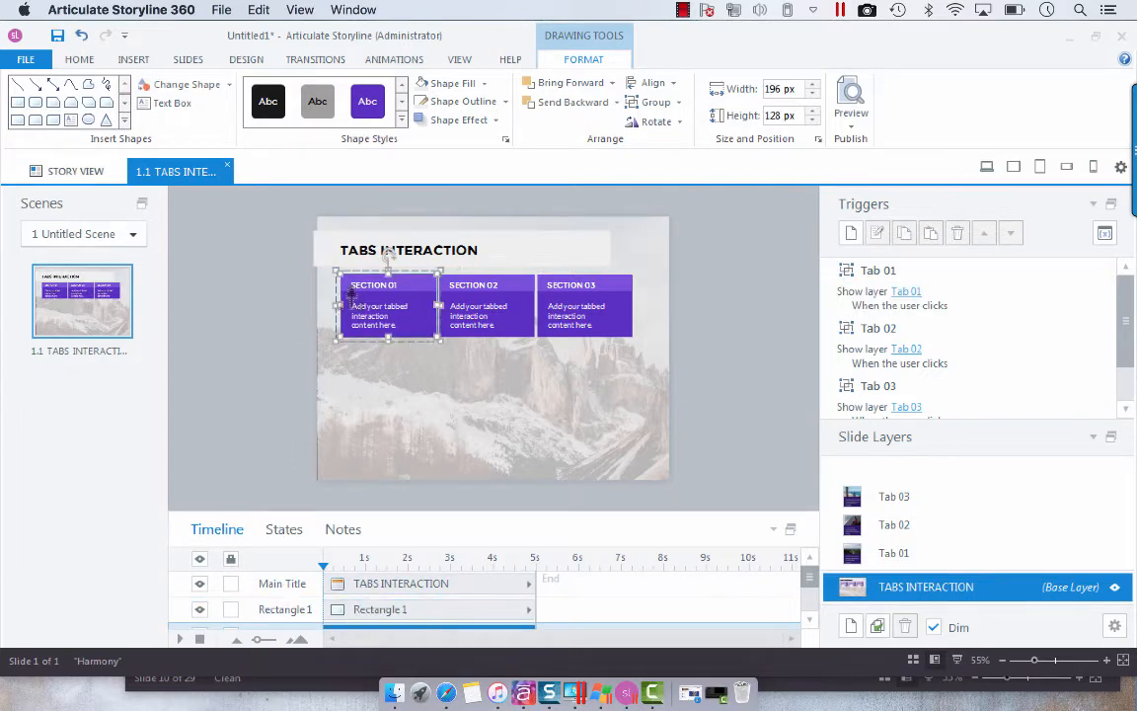
mouse_move(687, 501)
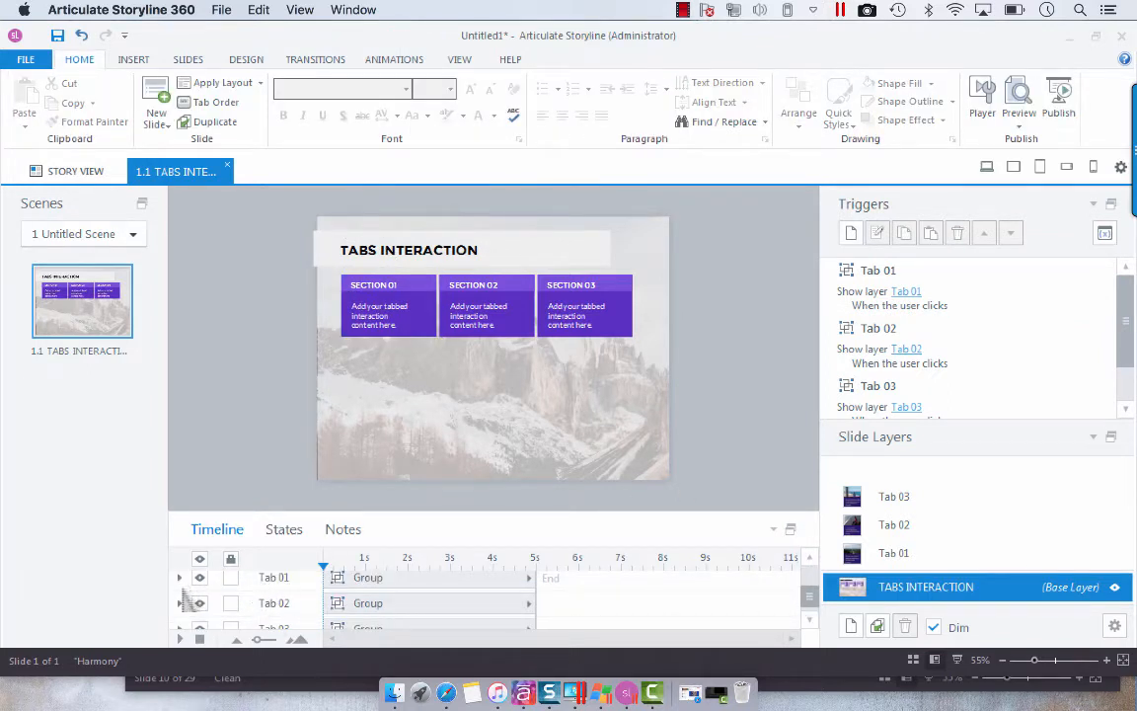
left_click(387, 304)
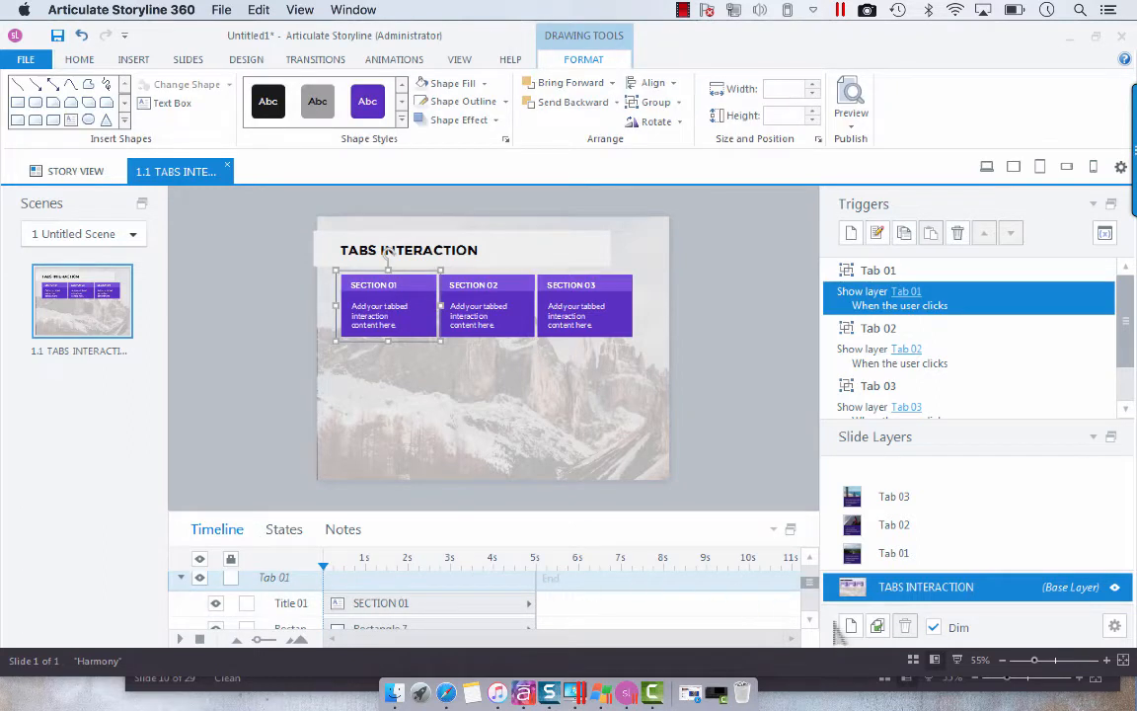
scroll("down", 3)
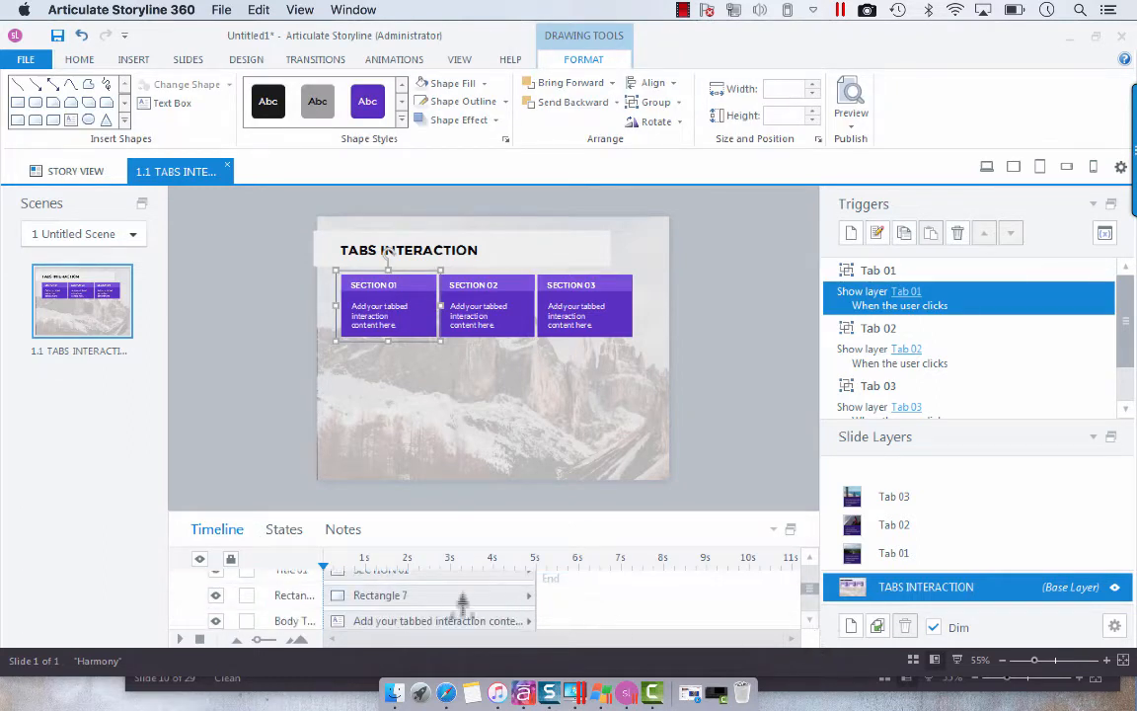
left_click(379, 595)
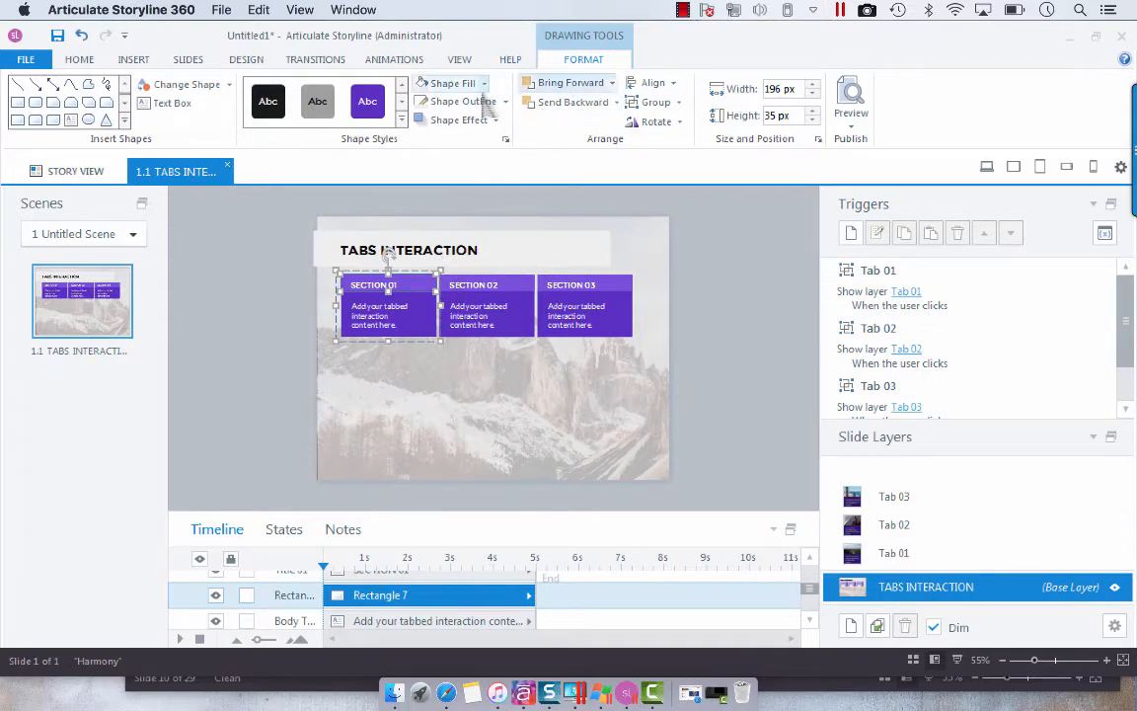
left_click(454, 82)
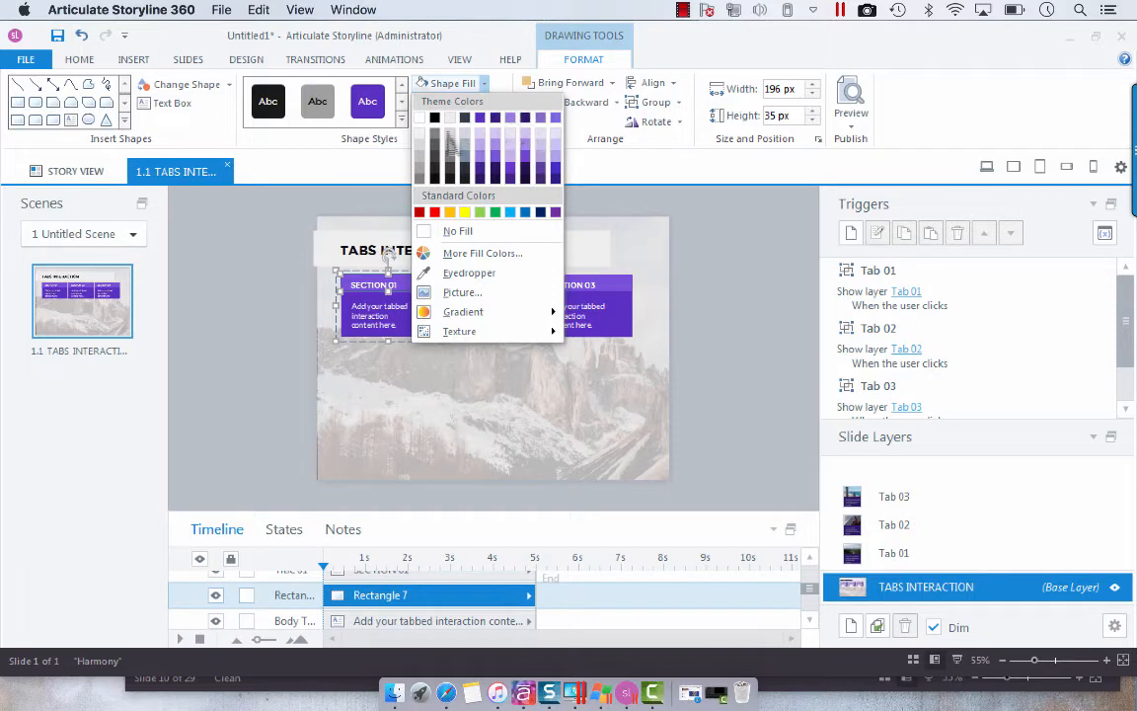
left_click(450, 214)
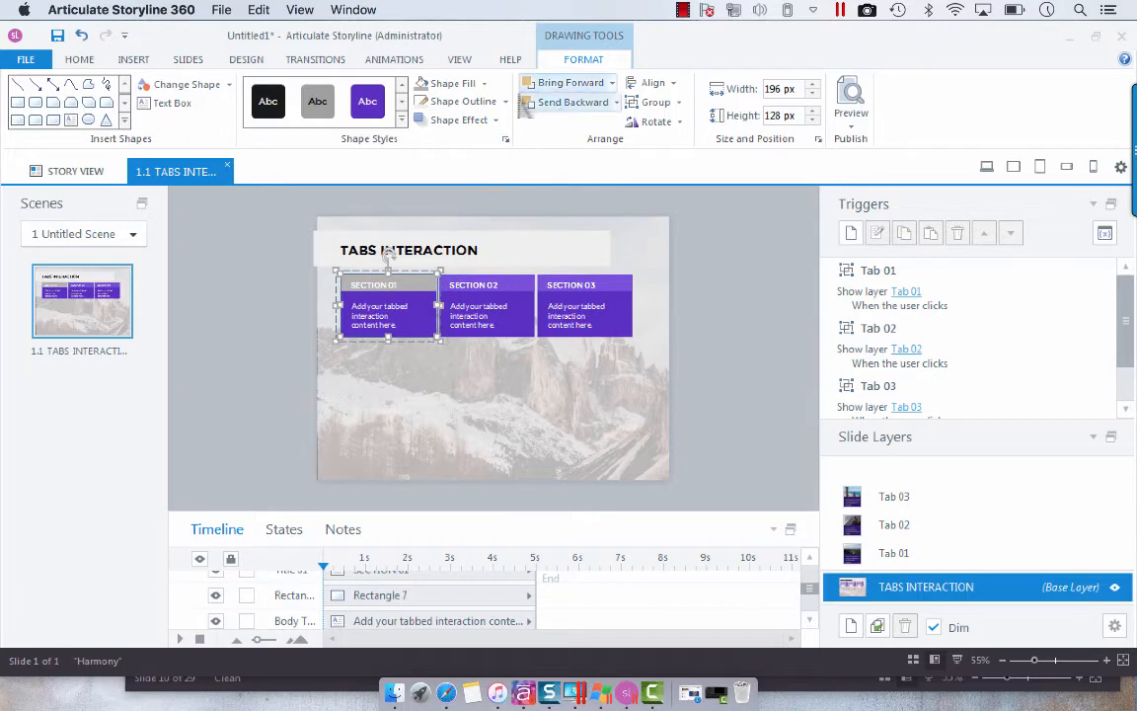
left_click(454, 83)
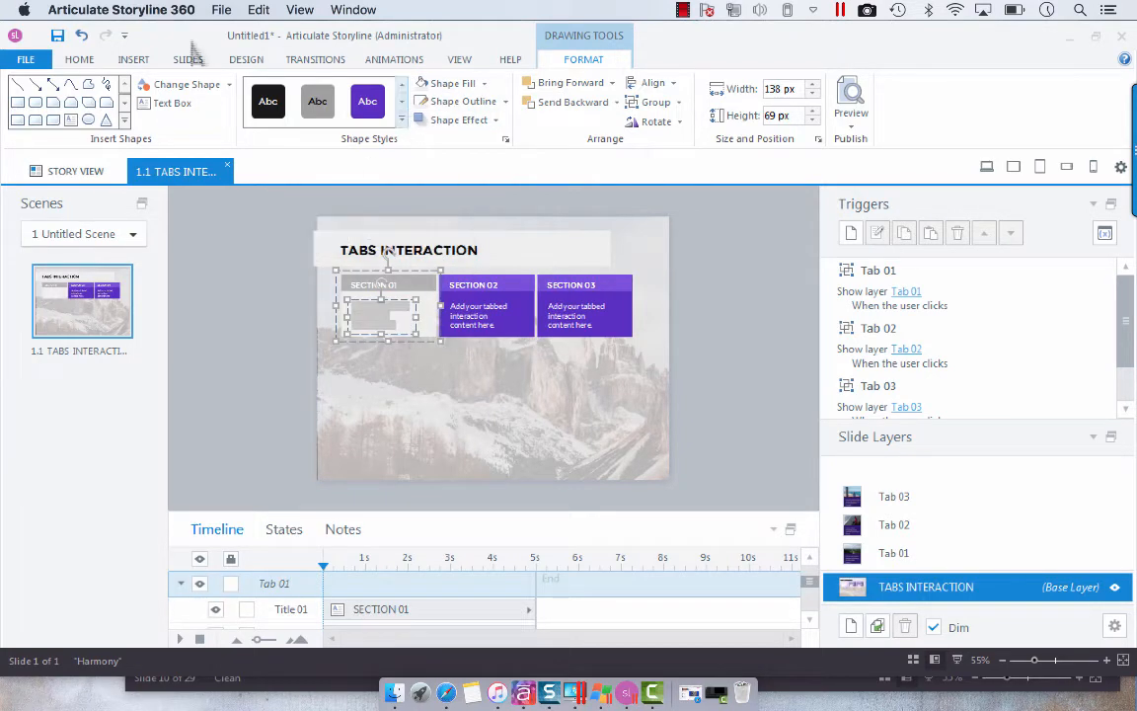
left_click(79, 59)
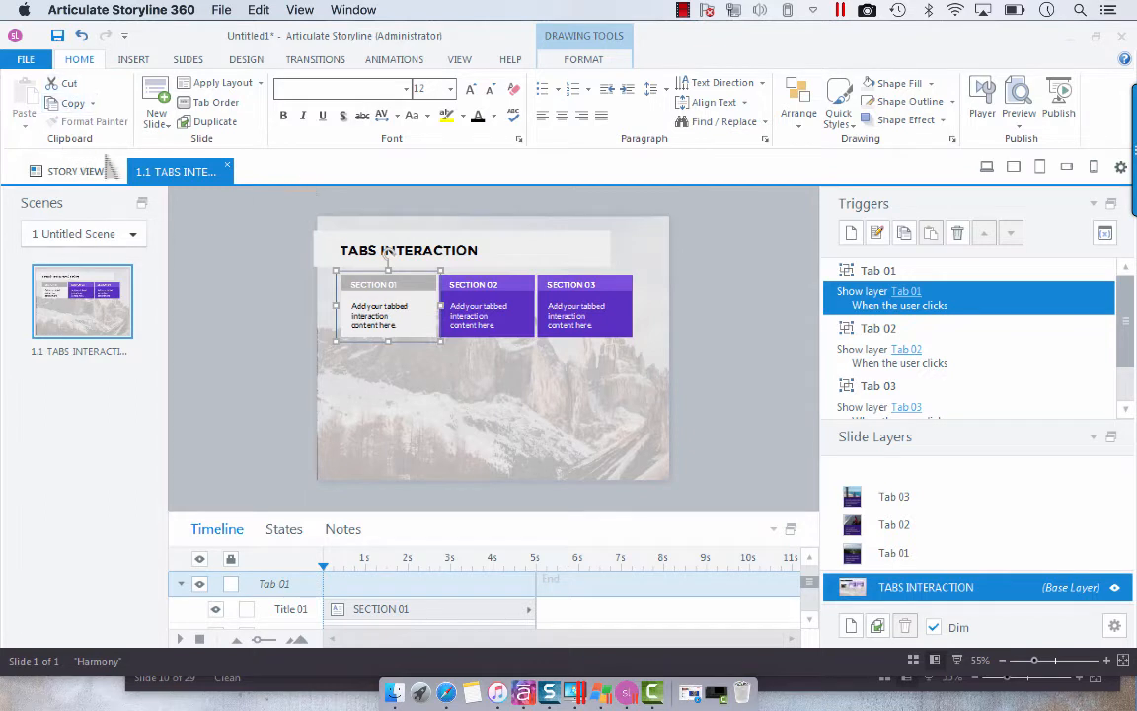
- Apply the same gray shape style to the SECTION 02 tab rectangle
left_click(387, 306)
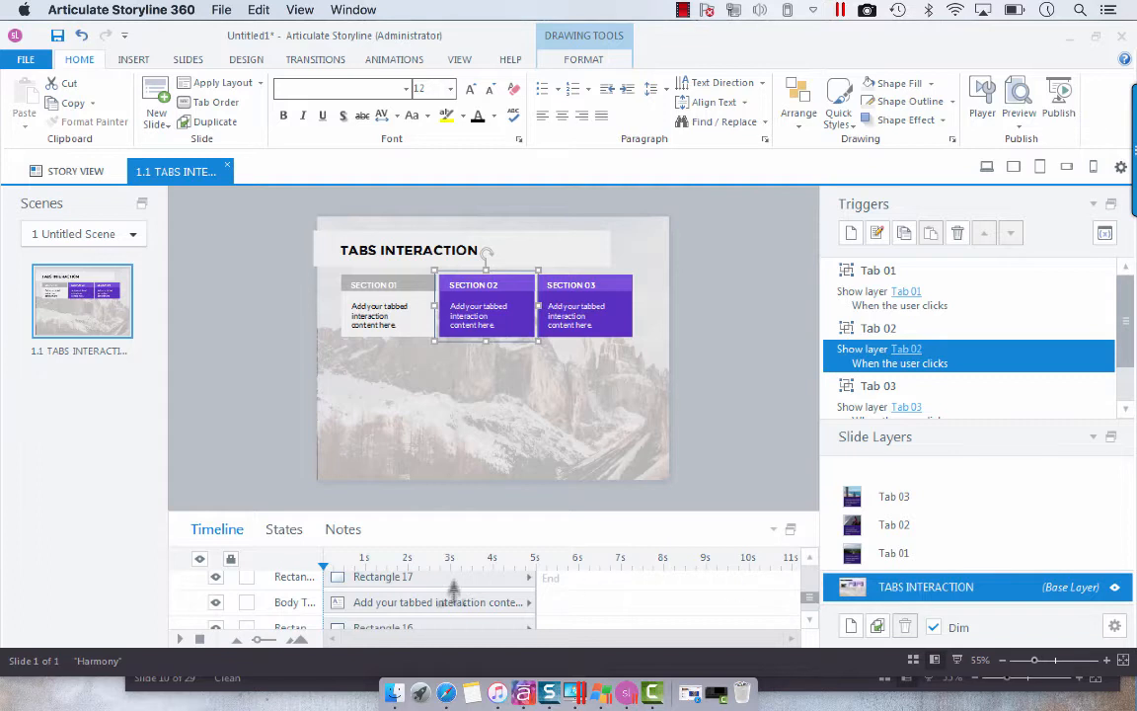
left_click(486, 284)
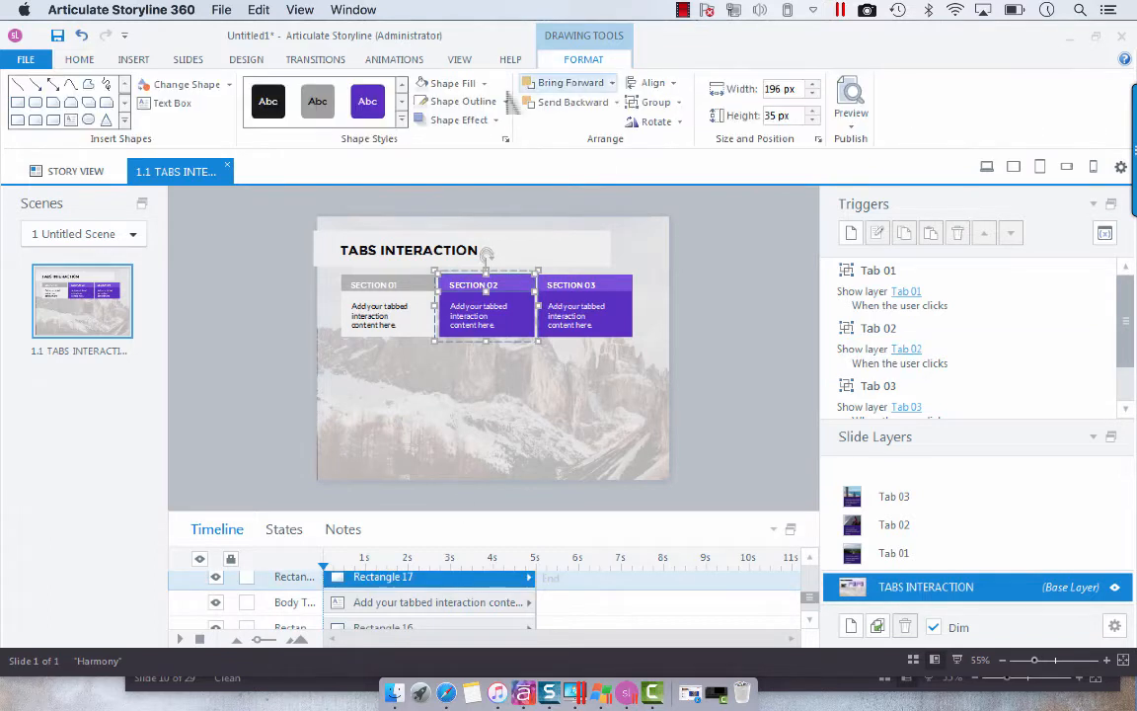
left_click(478, 83)
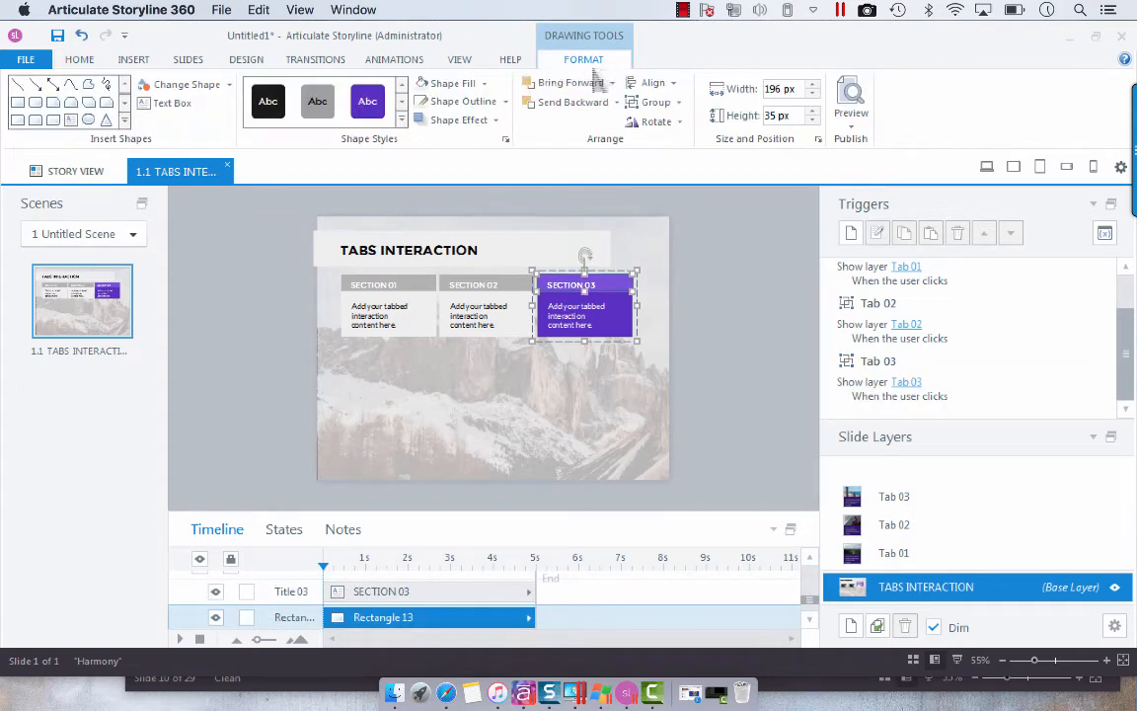
- Apply the gray shape style to the SECTION 03 tab so all three tabs match
left_click(482, 83)
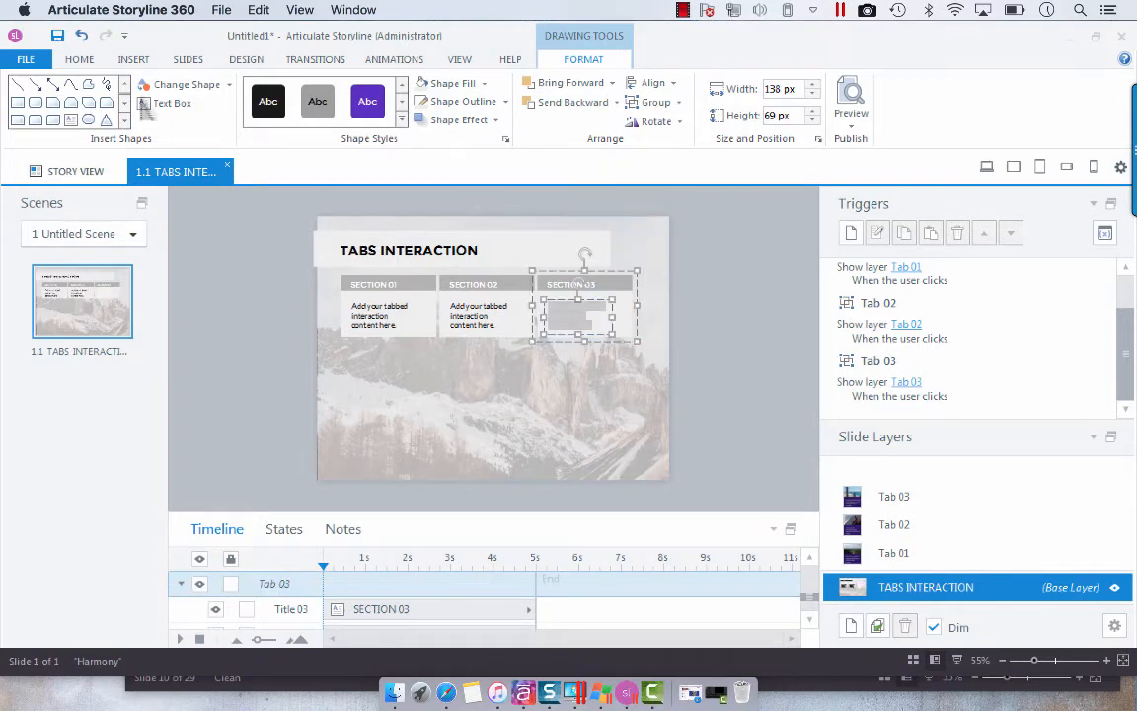
double_click(576, 316)
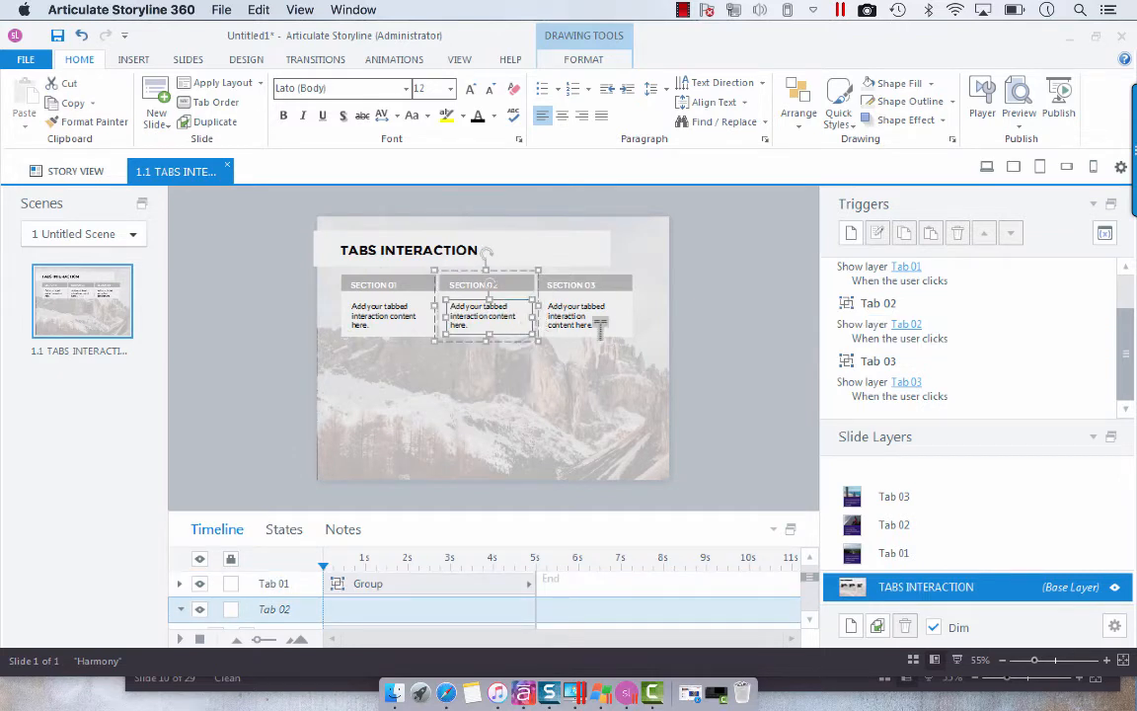
left_click(588, 316)
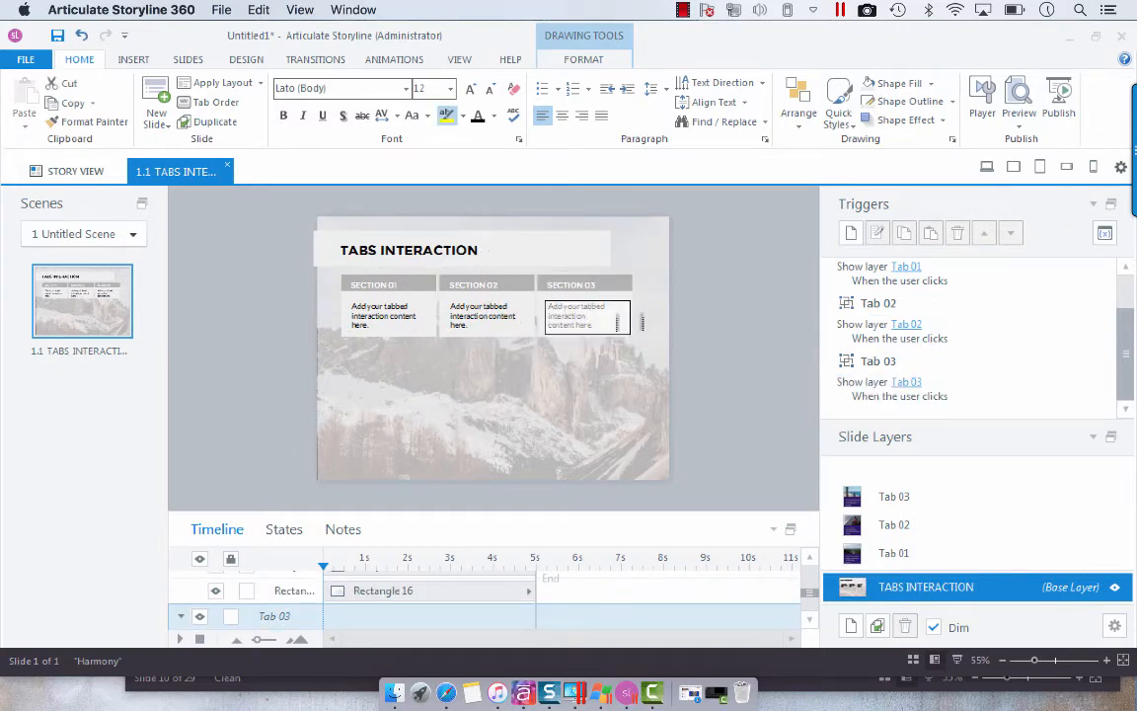
left_click(582, 316)
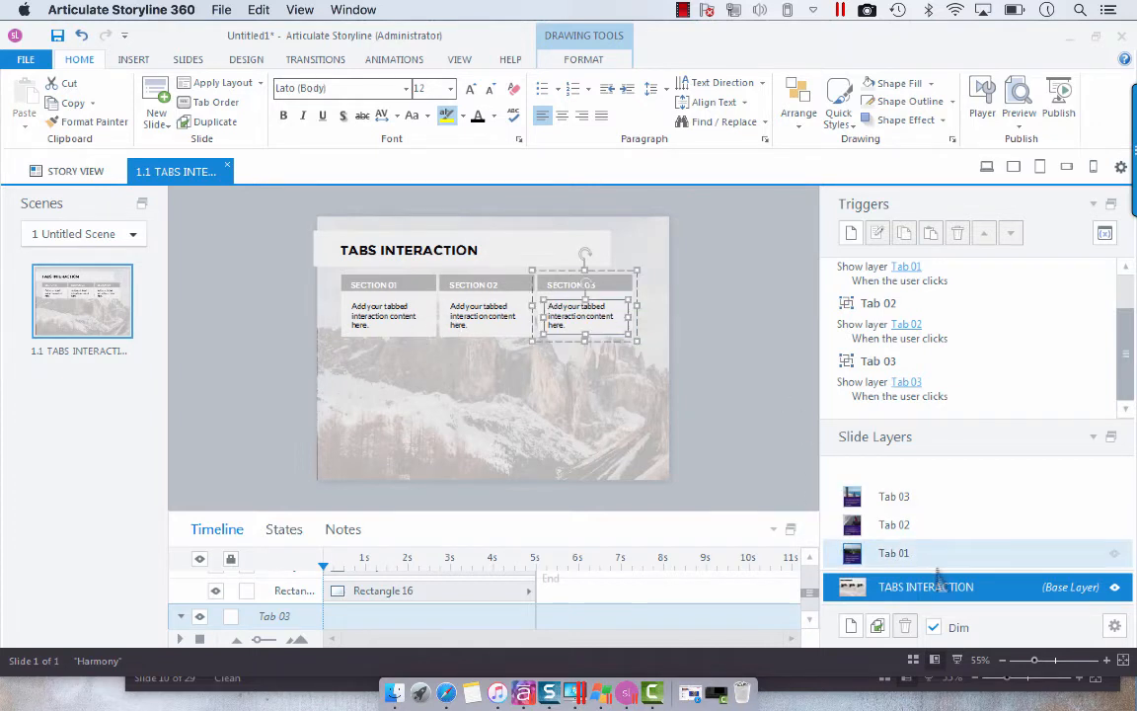
left_click(892, 553)
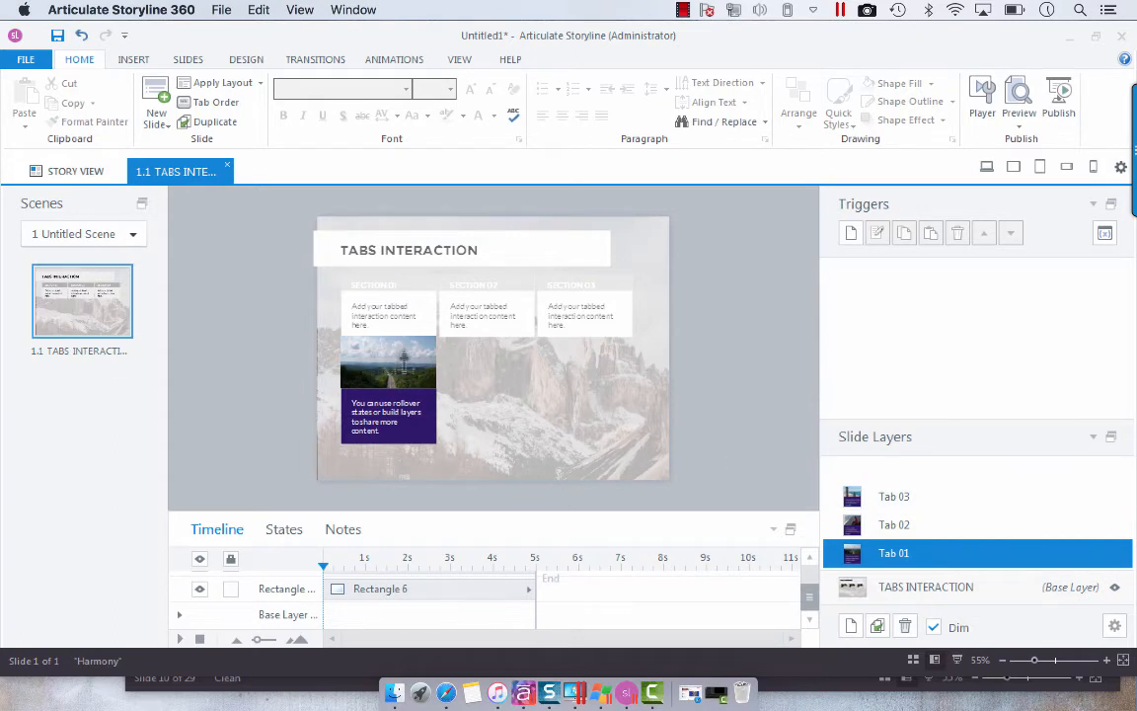
- Delete the Tab 01 layer's picture and drag its text box up under the tabs
left_click(387, 363)
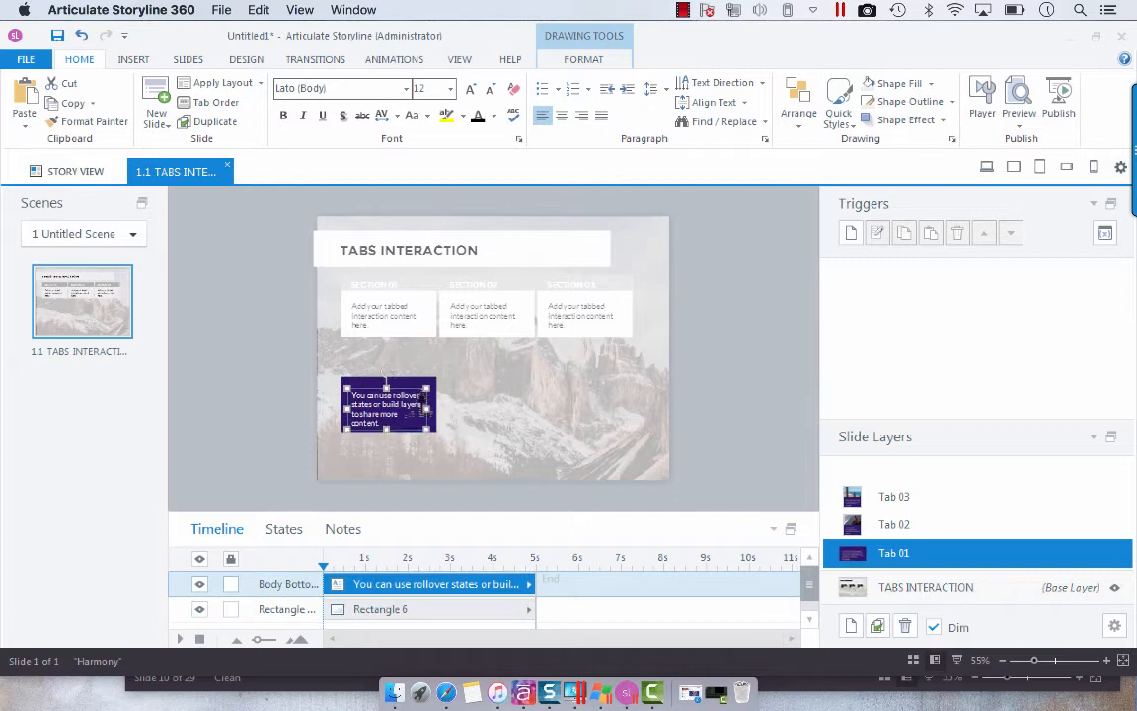
left_click(379, 607)
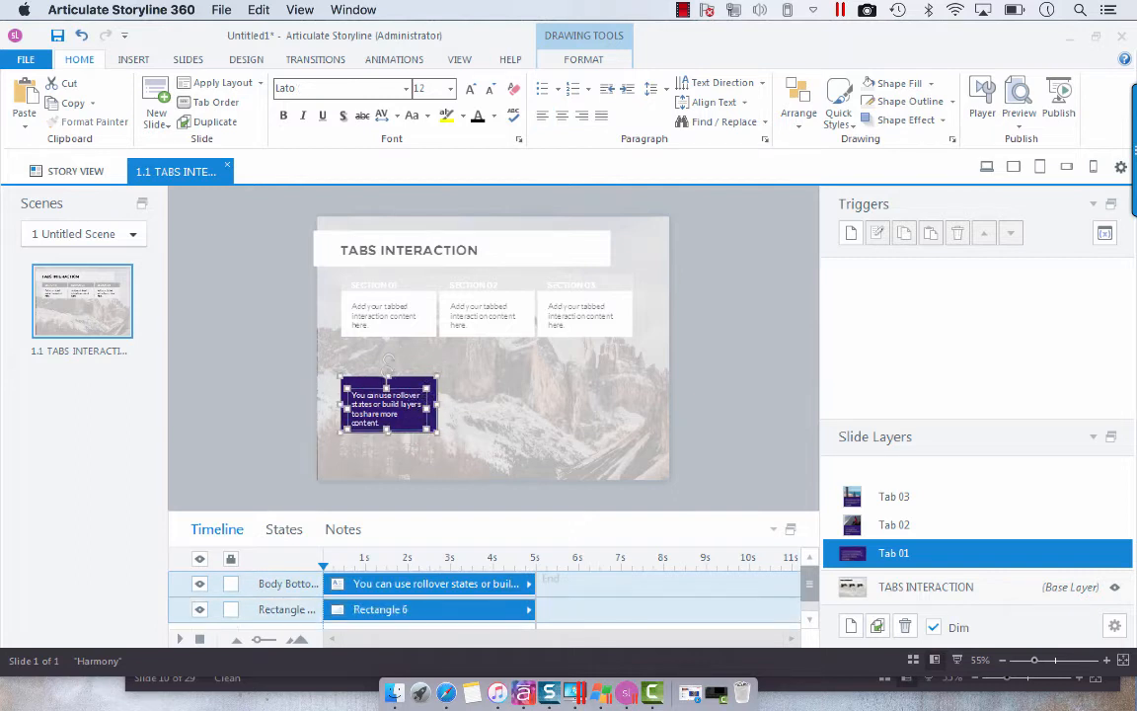
left_click_drag(386, 404, 387, 379)
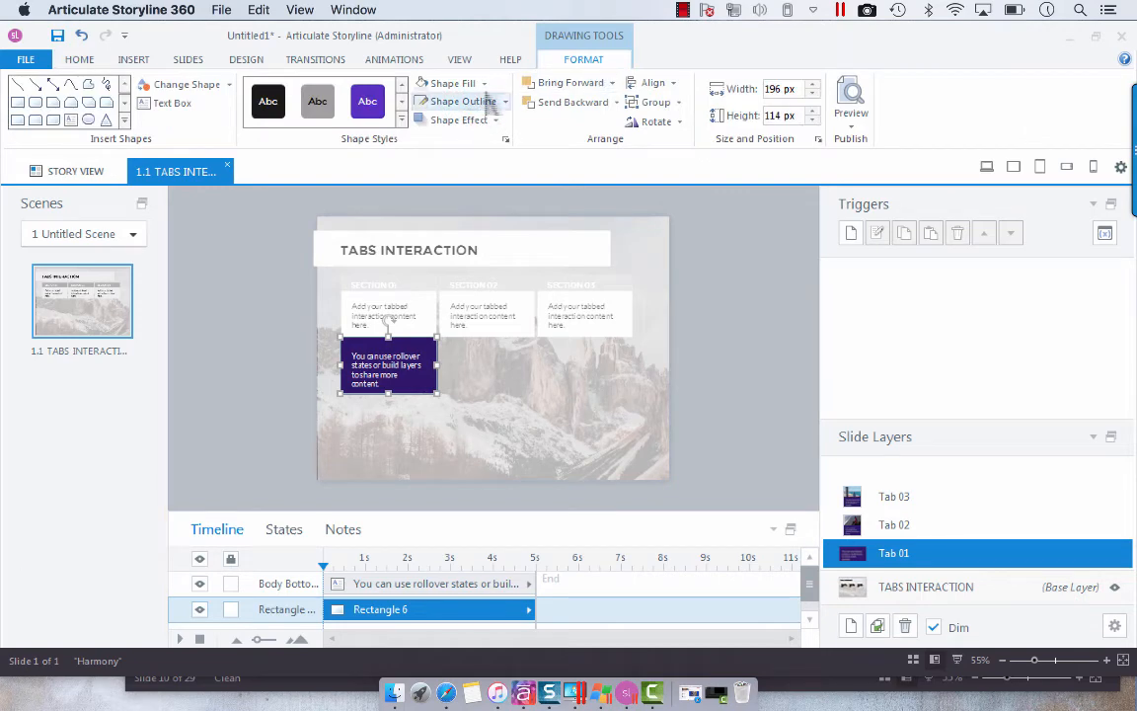
left_click(454, 82)
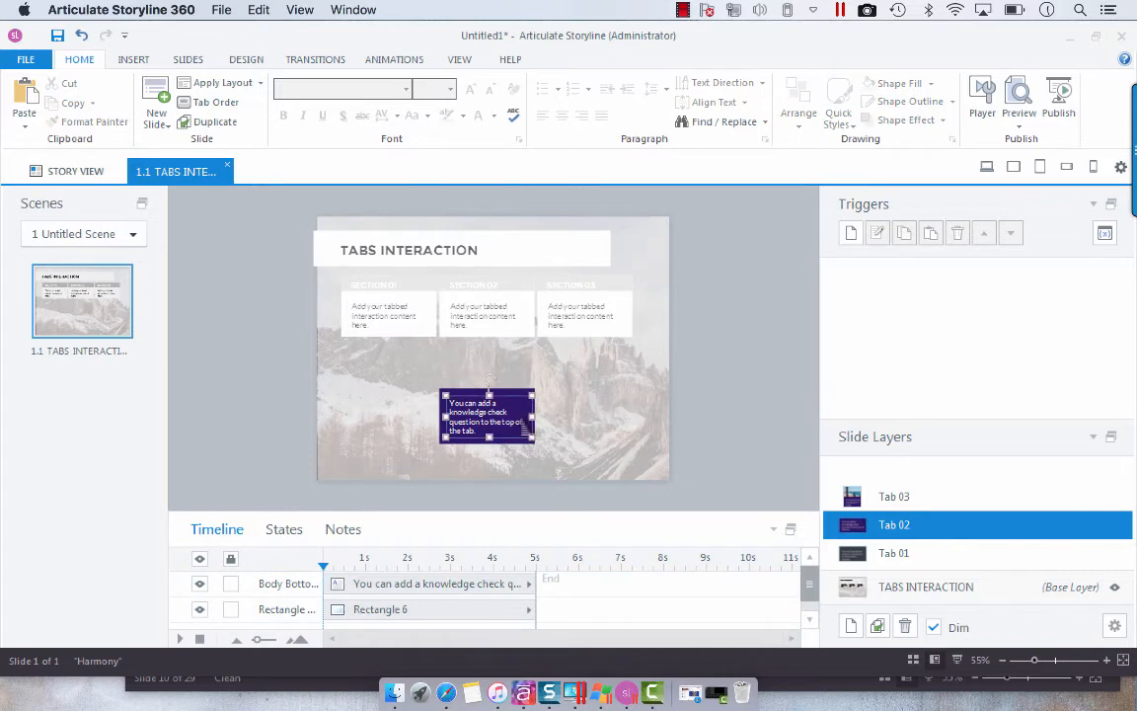
- Drag the Tab 02 layer's content box up under its tab
left_click(485, 414)
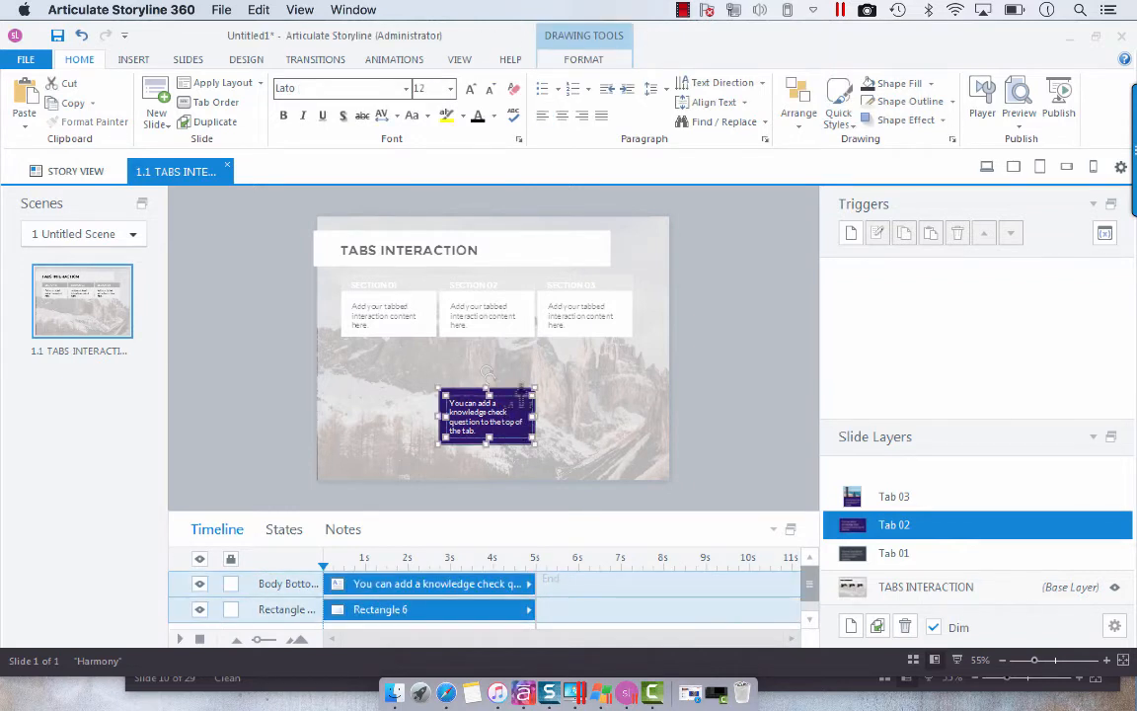
left_click_drag(485, 414, 485, 371)
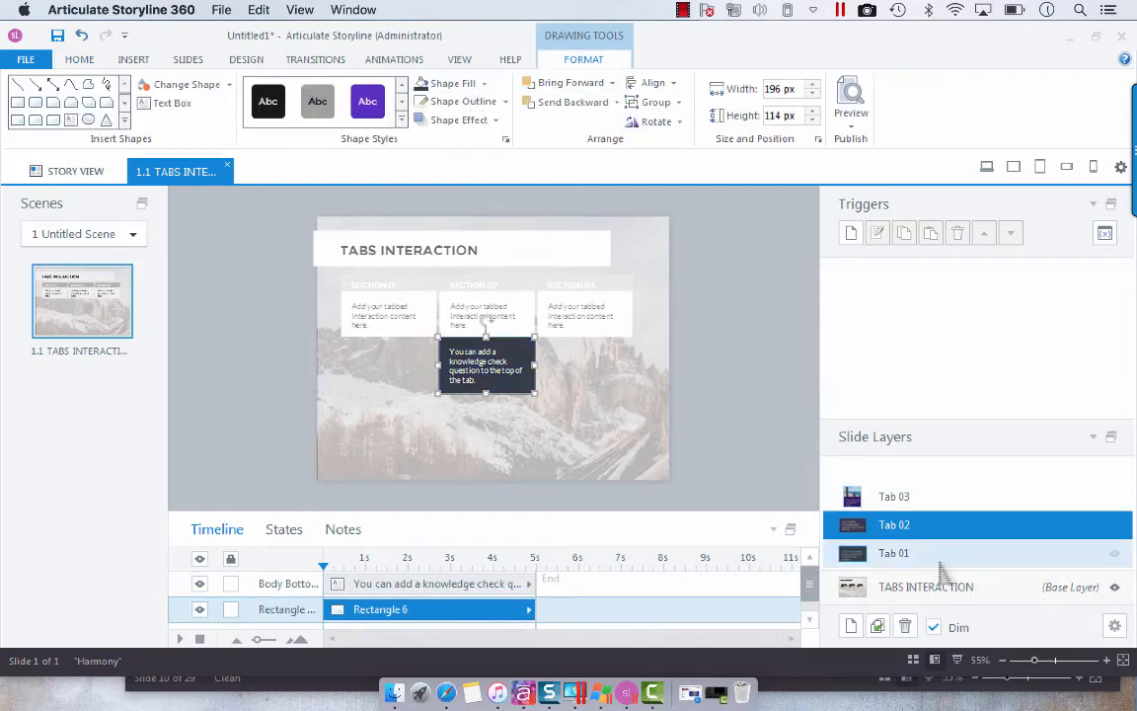
left_click(894, 495)
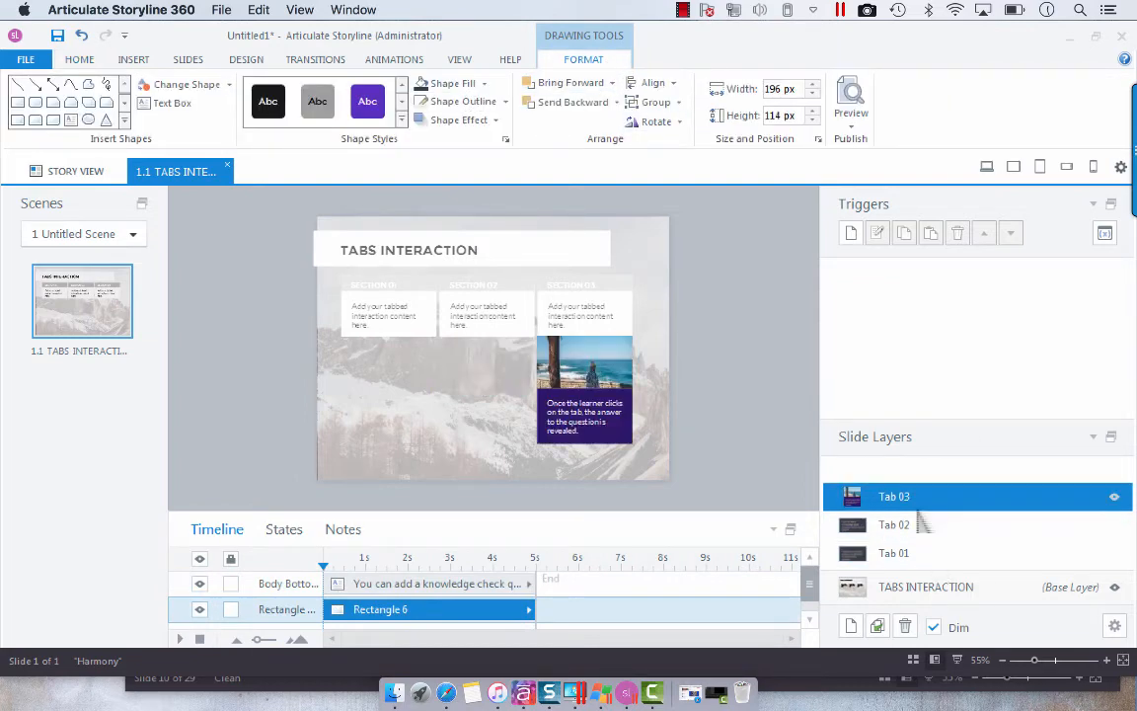
- Remove the Tab 03 picture, move its text box under the tab and give it a dark style
left_click(584, 371)
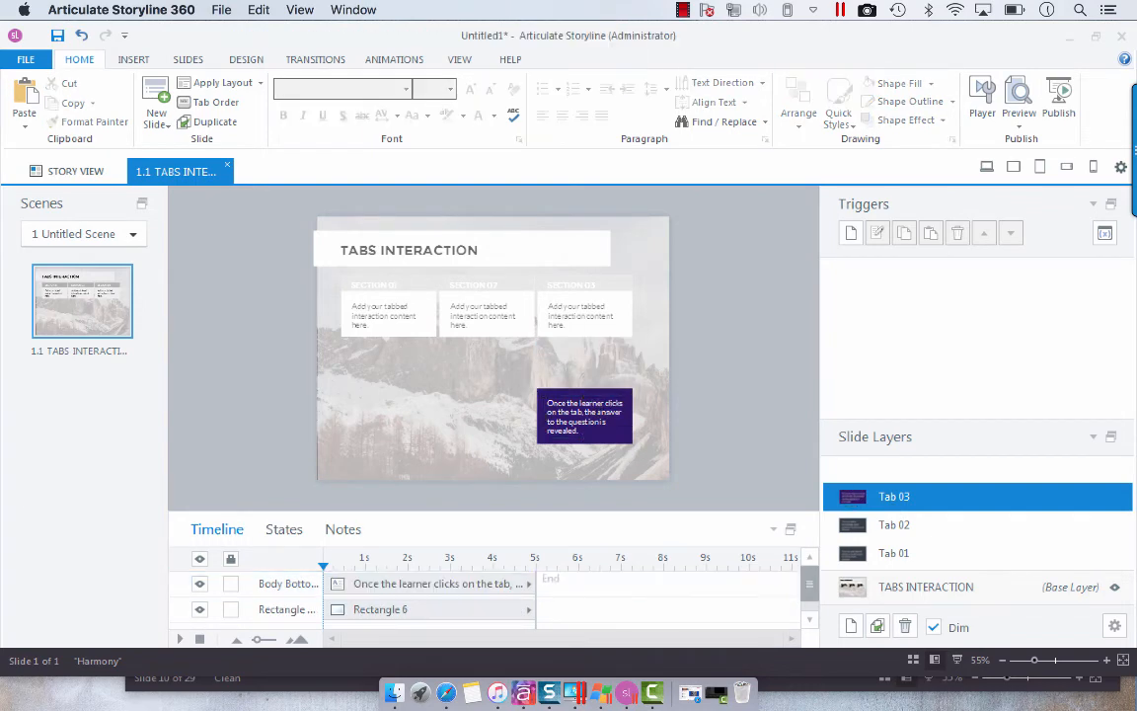
left_click(584, 414)
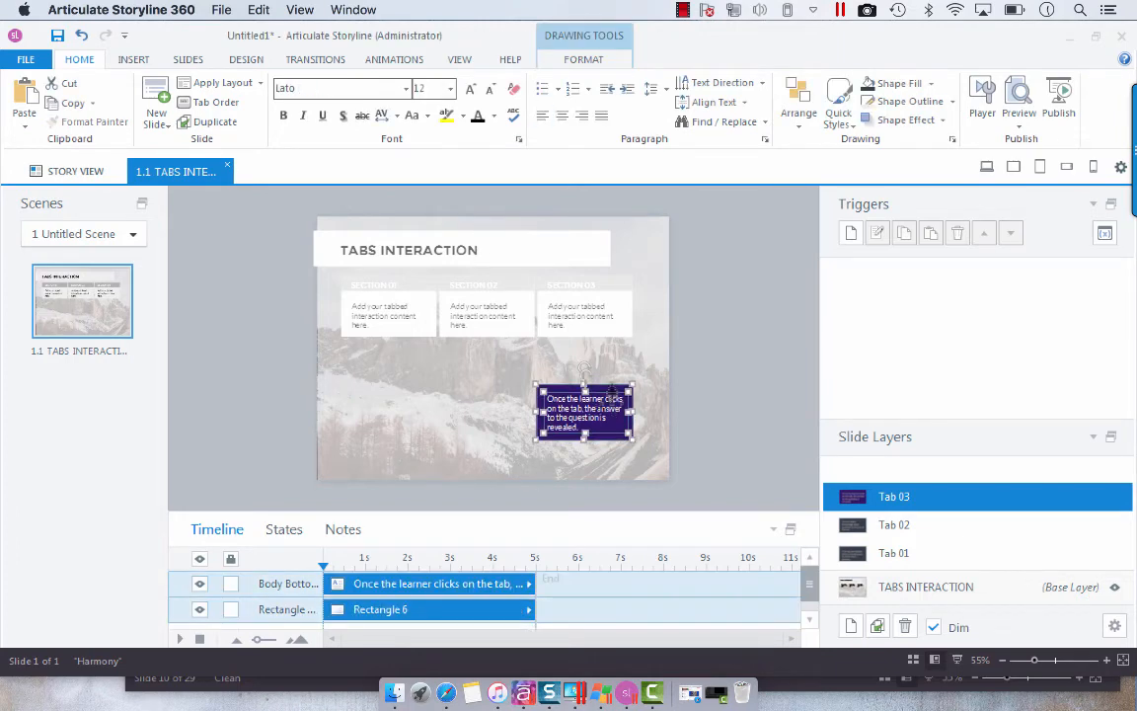
left_click_drag(585, 413, 584, 373)
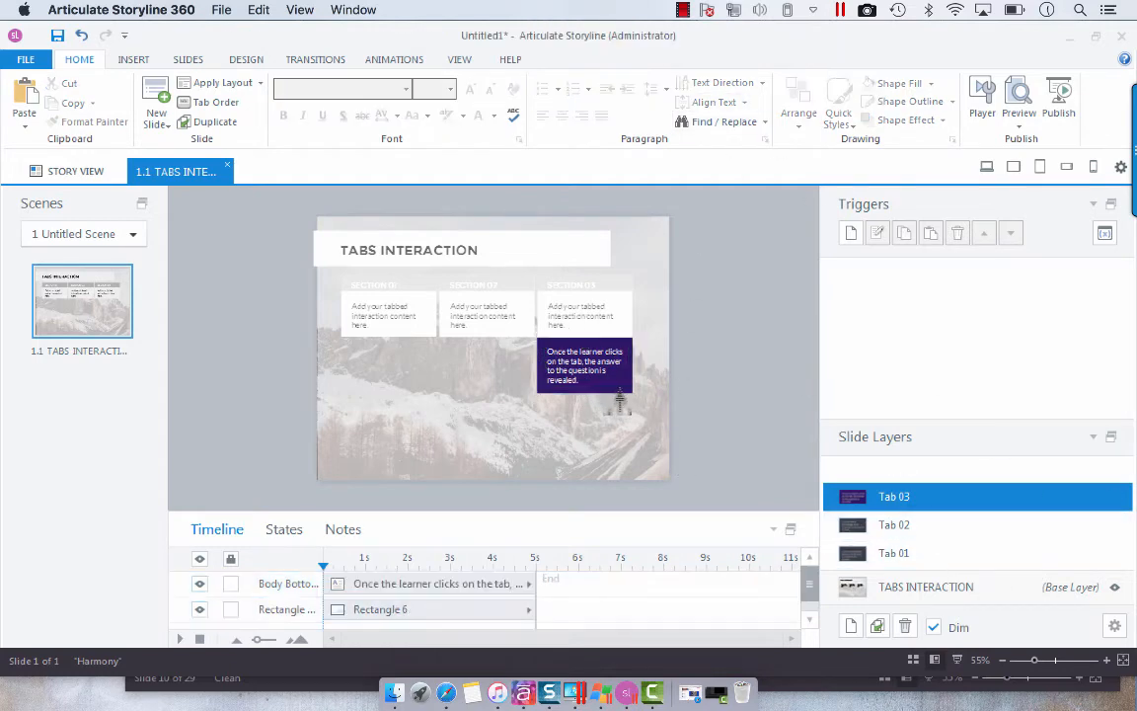
left_click(584, 365)
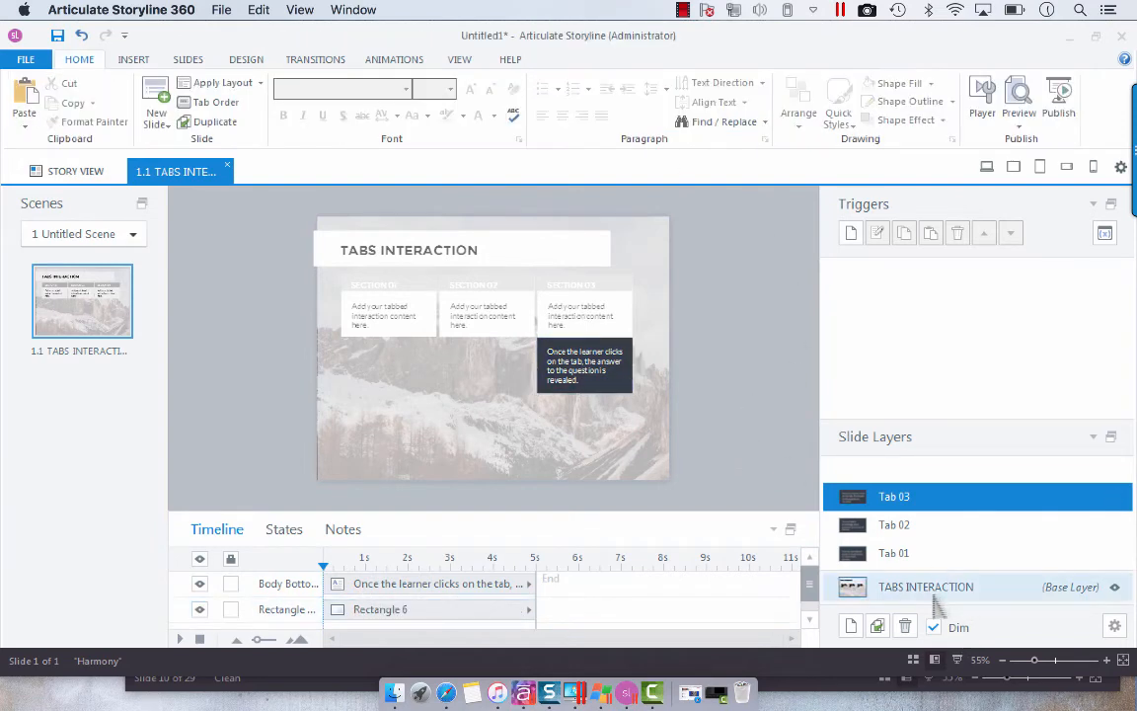
- On the base layer, bring the mountain background picture's transparency down to 0%
left_click(924, 586)
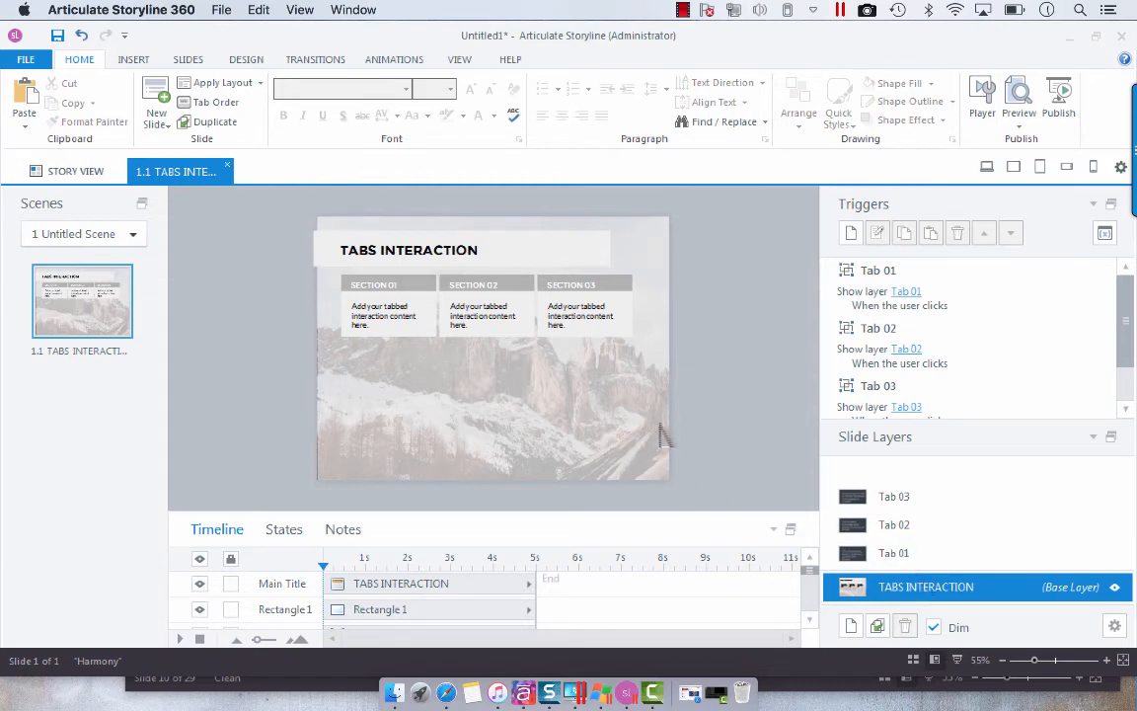
mouse_move(671, 430)
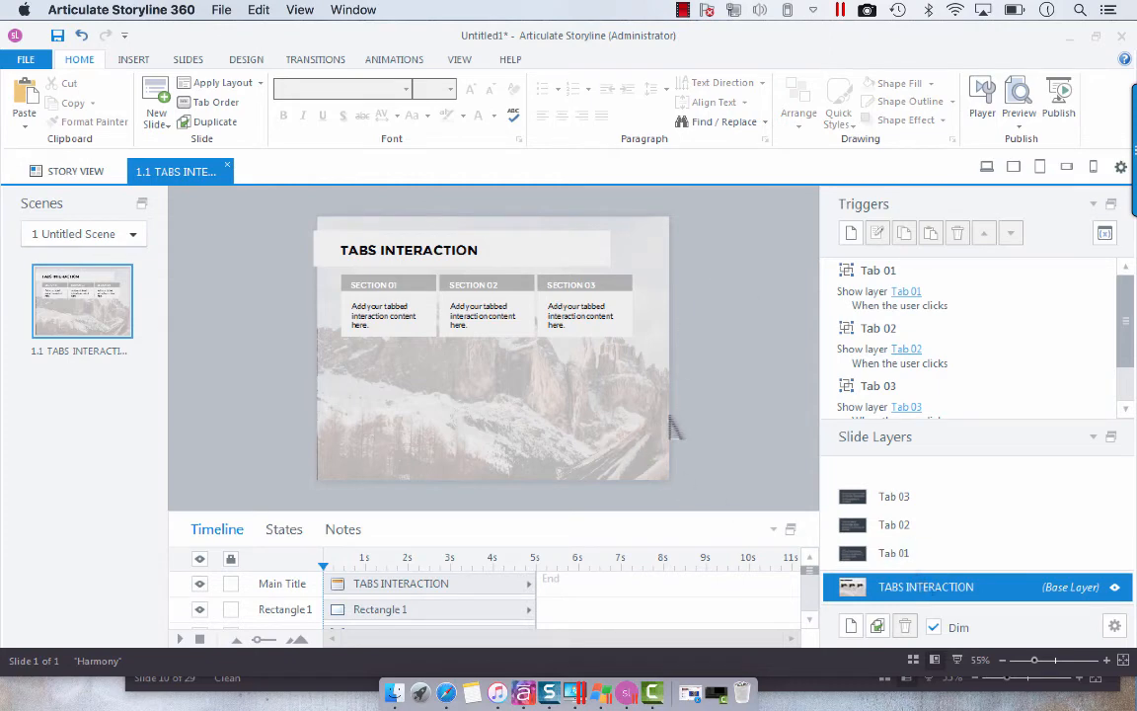
mouse_move(708, 679)
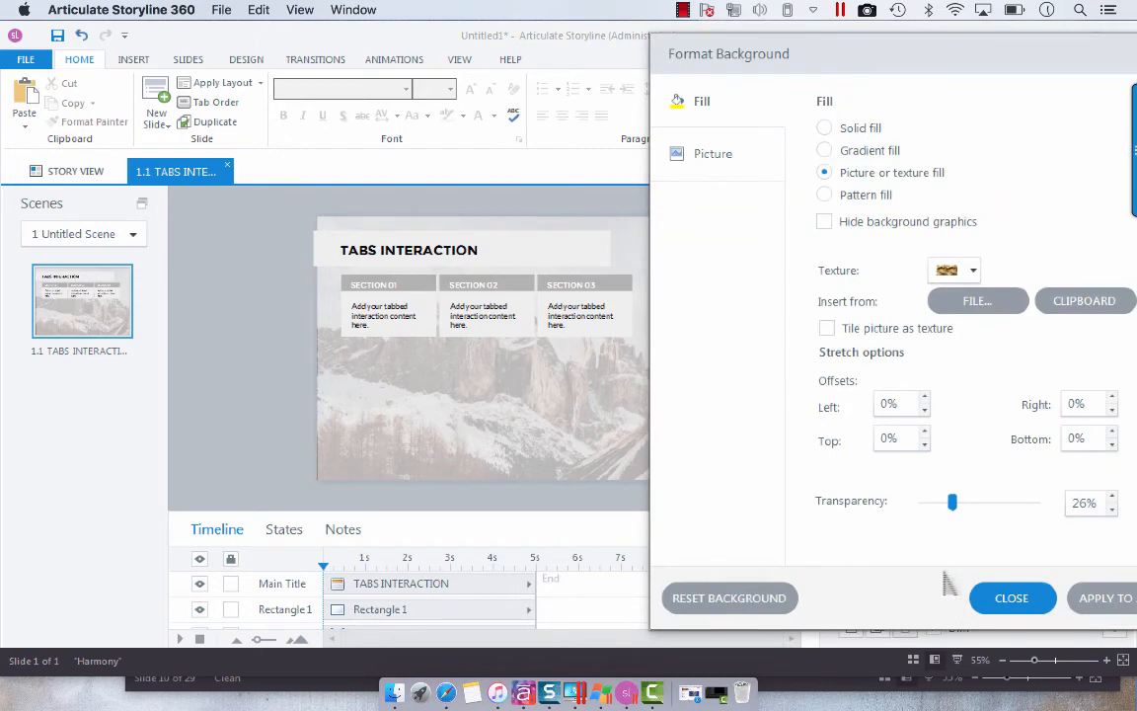
left_click_drag(951, 501, 932, 501)
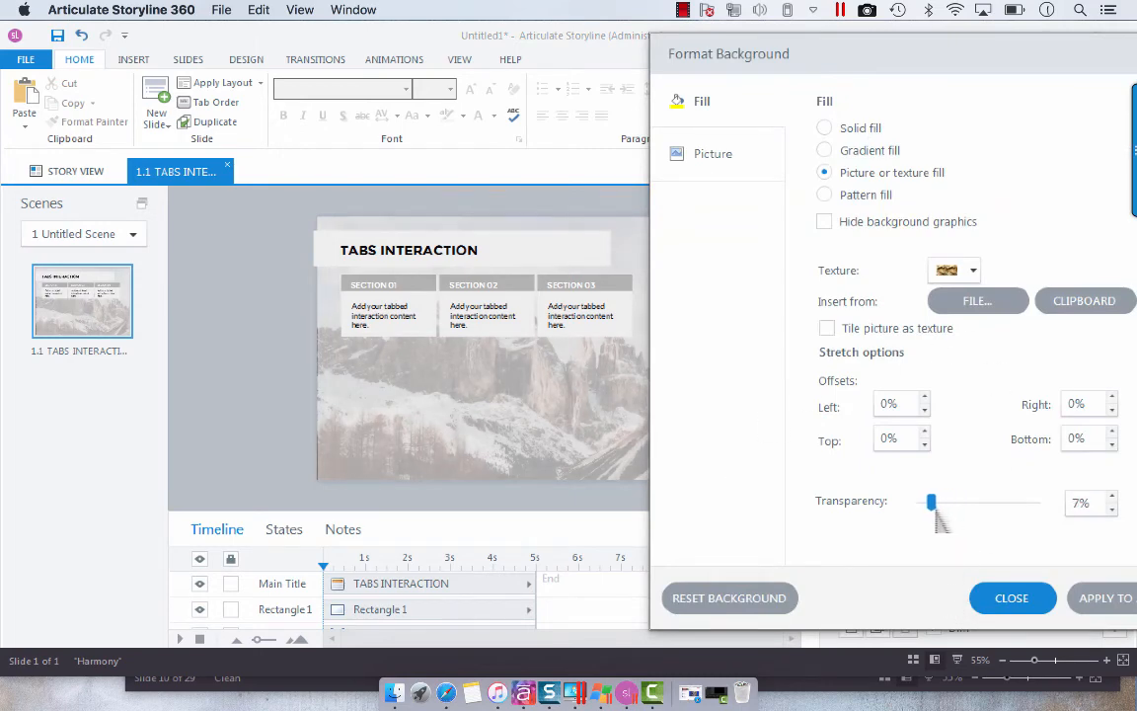
left_click_drag(932, 501, 924, 502)
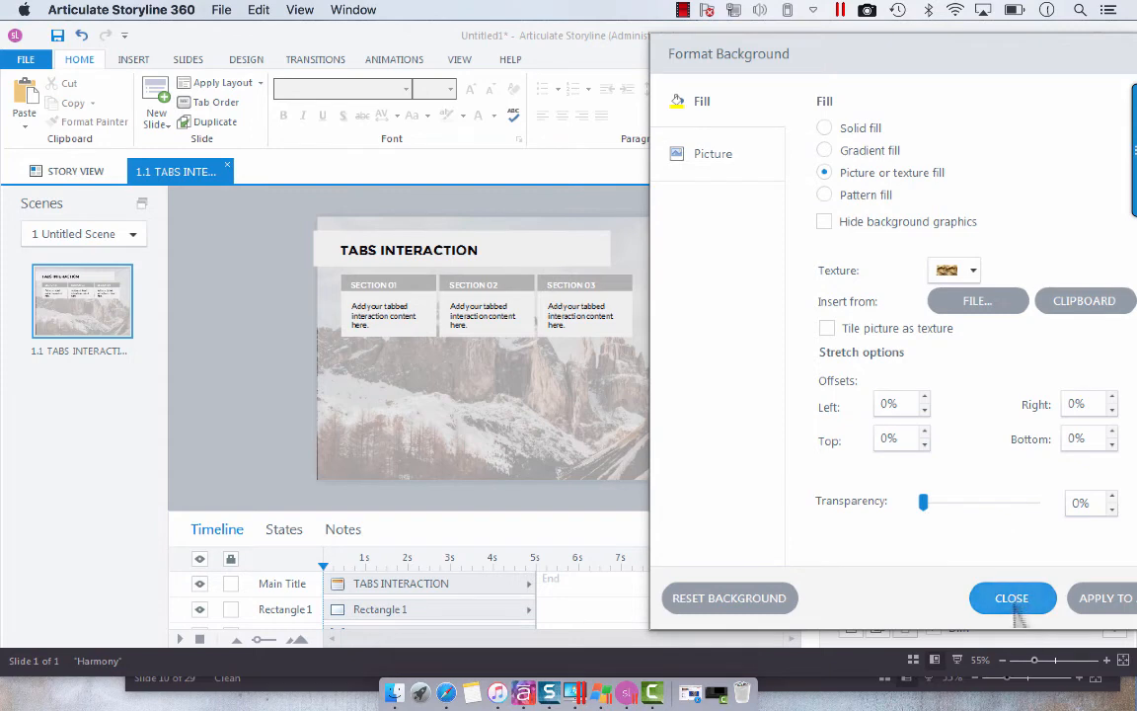
left_click(1010, 596)
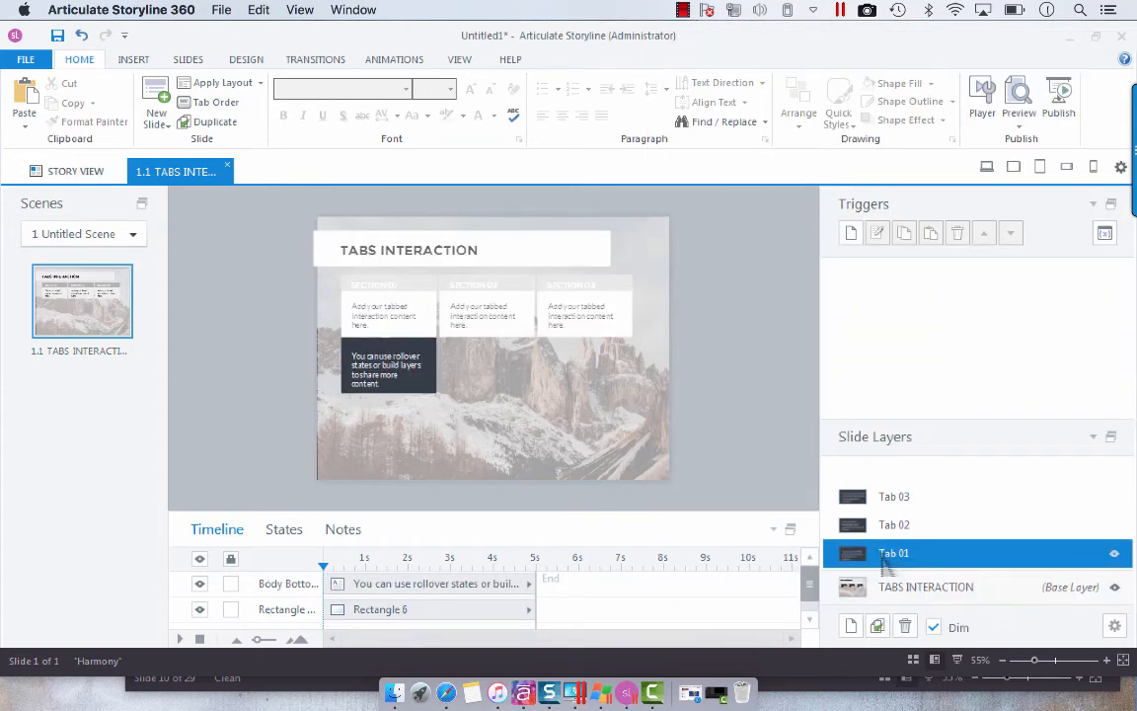
- Give the Tab 01 layer's callout a Fade entrance animation
left_click(895, 495)
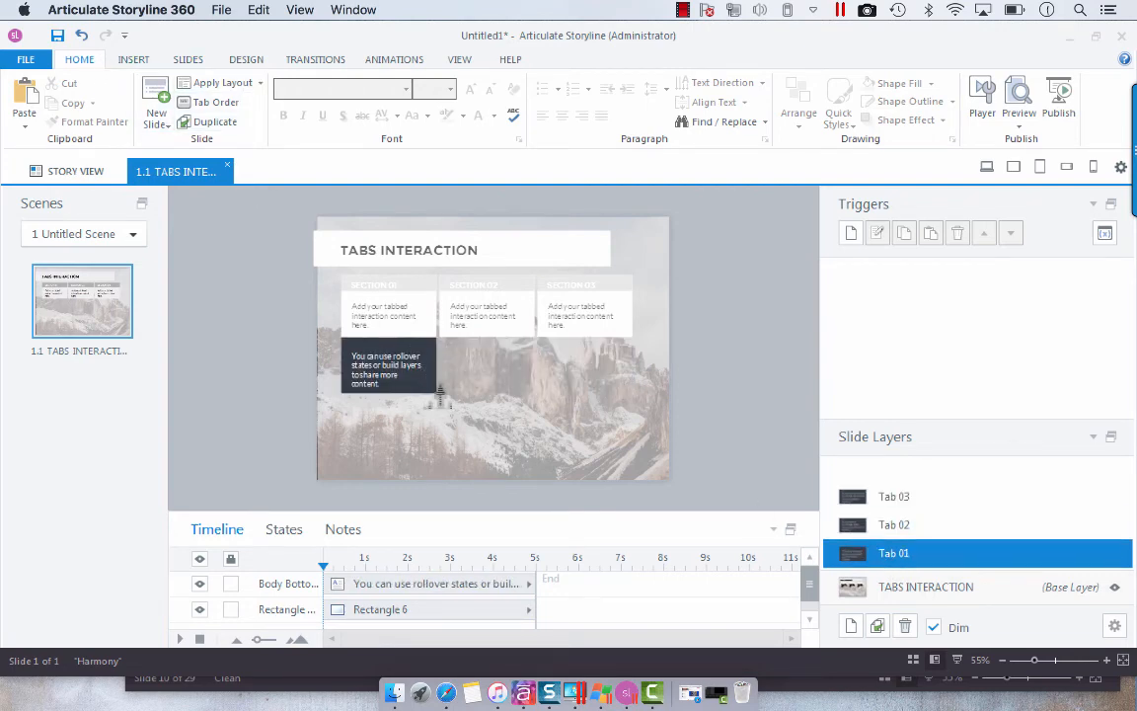
left_click(386, 369)
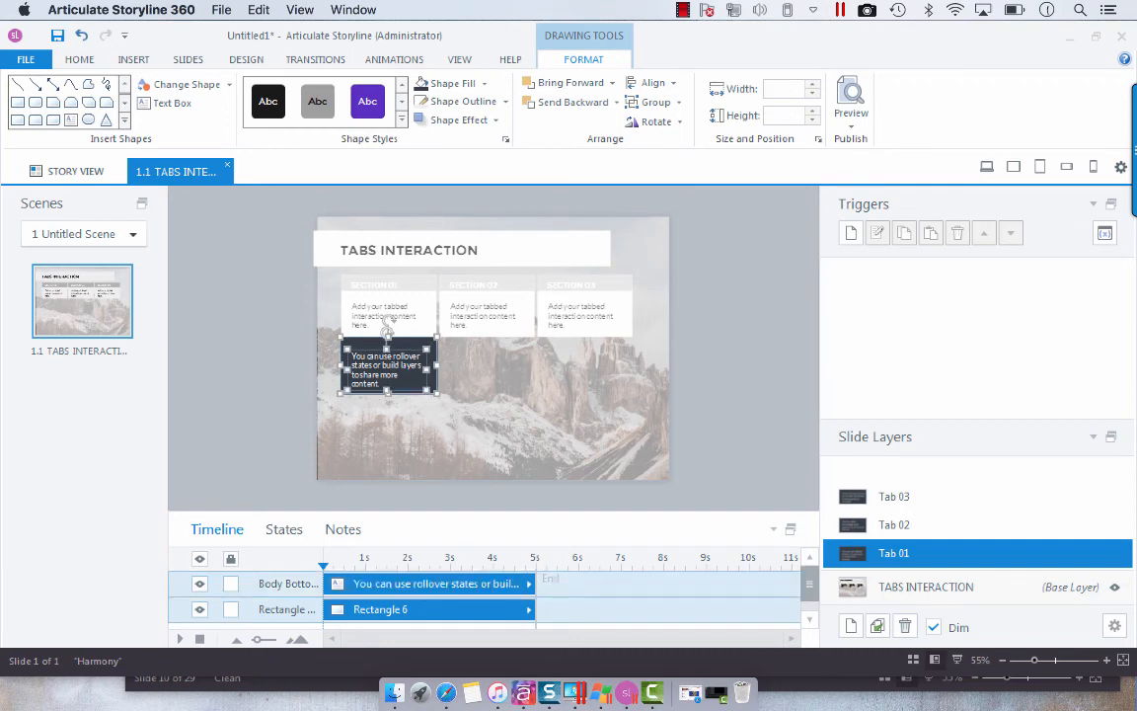
left_click(395, 59)
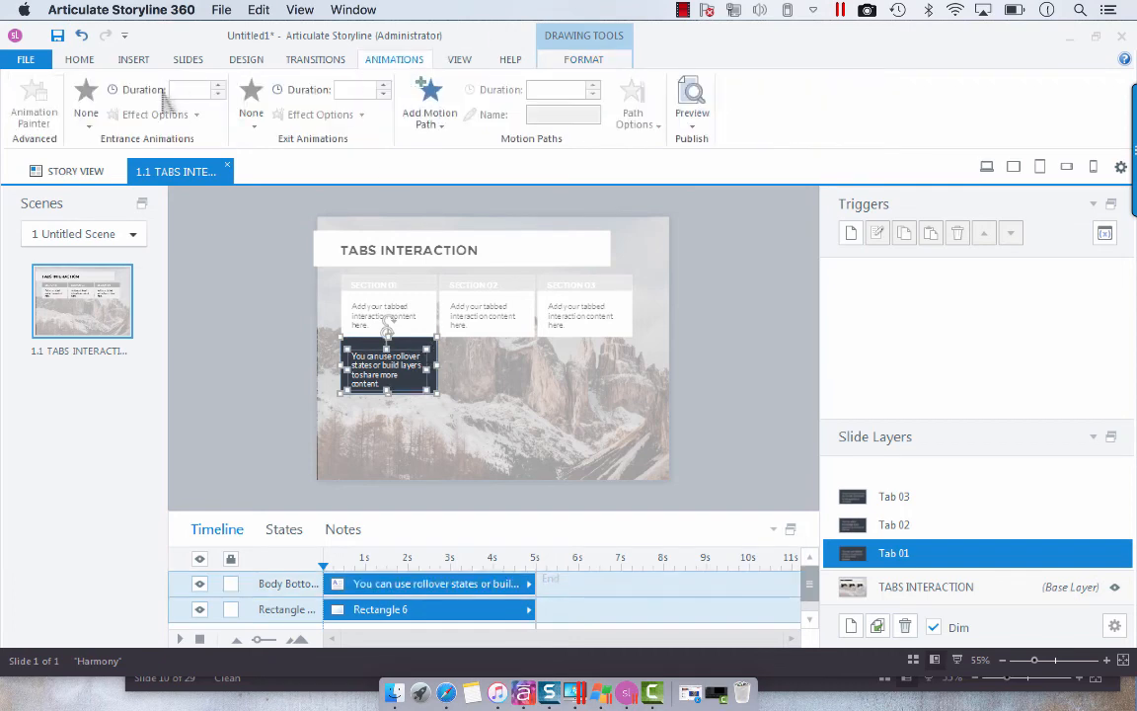
left_click(87, 95)
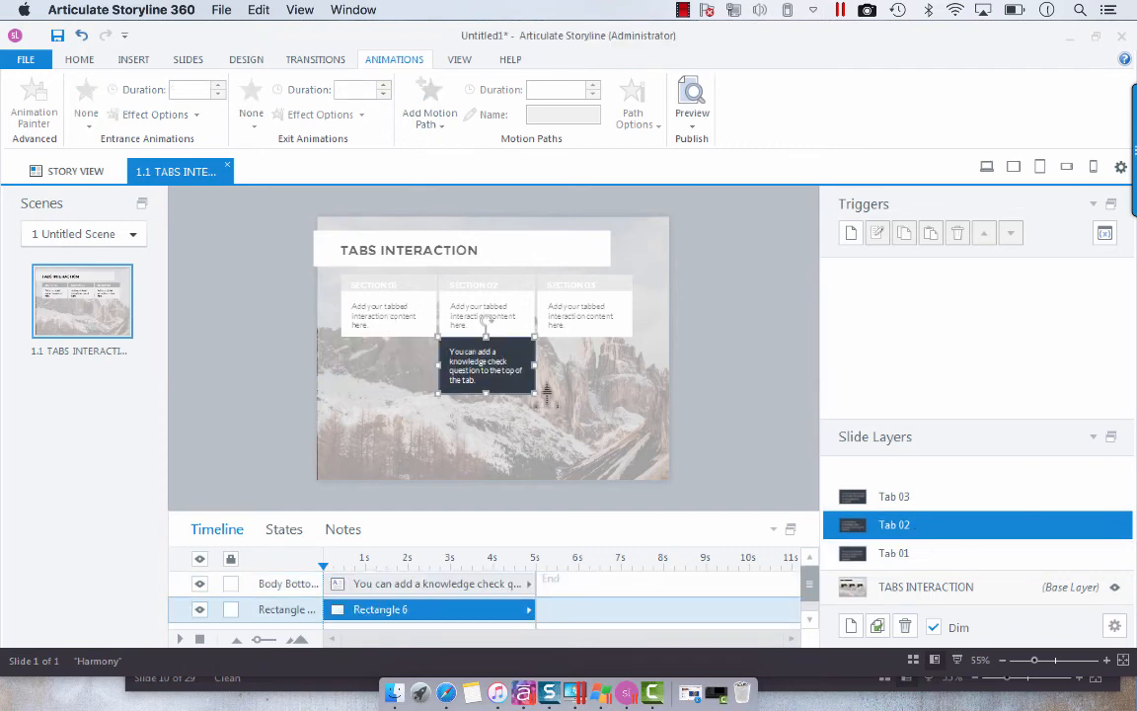
- Apply the 0.75 s Fade entrance to the Tab 02 and Tab 03 callouts as well
left_click(487, 365)
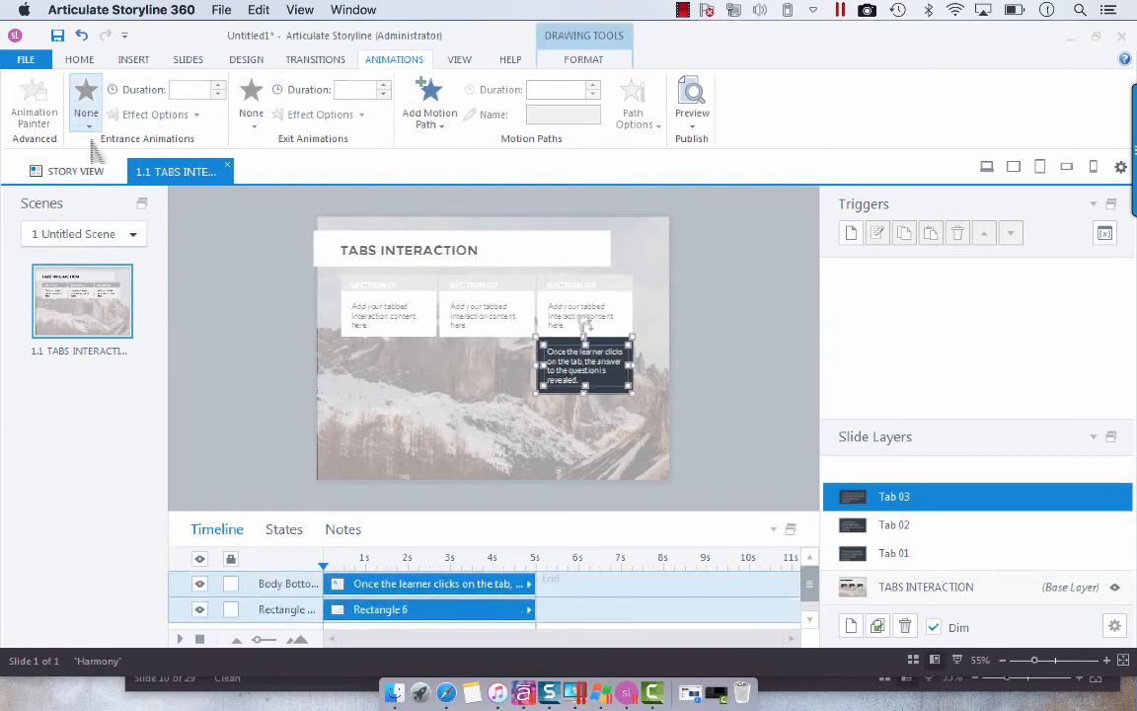
left_click(87, 97)
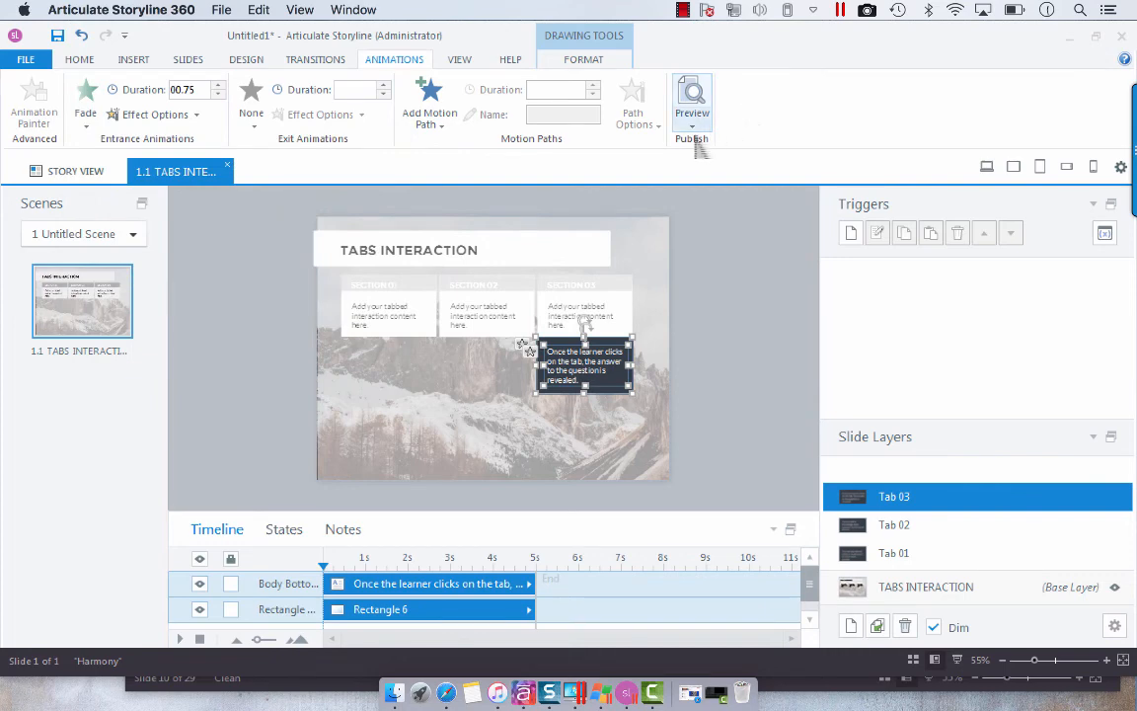
left_click(924, 586)
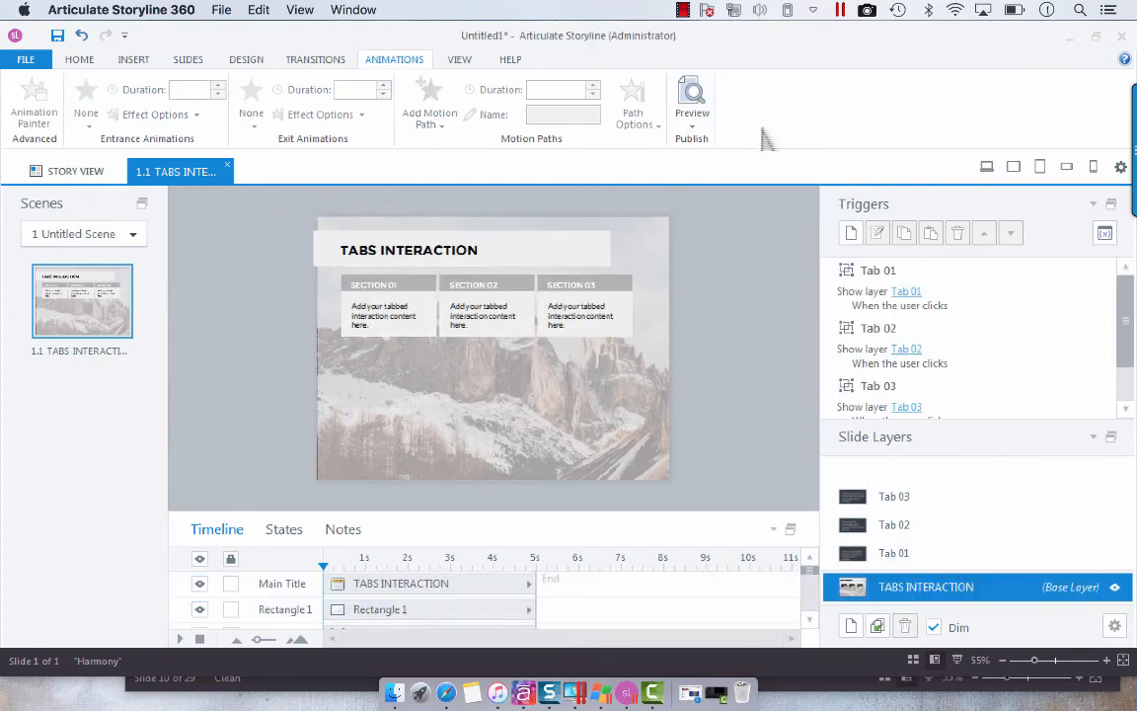
left_click(690, 99)
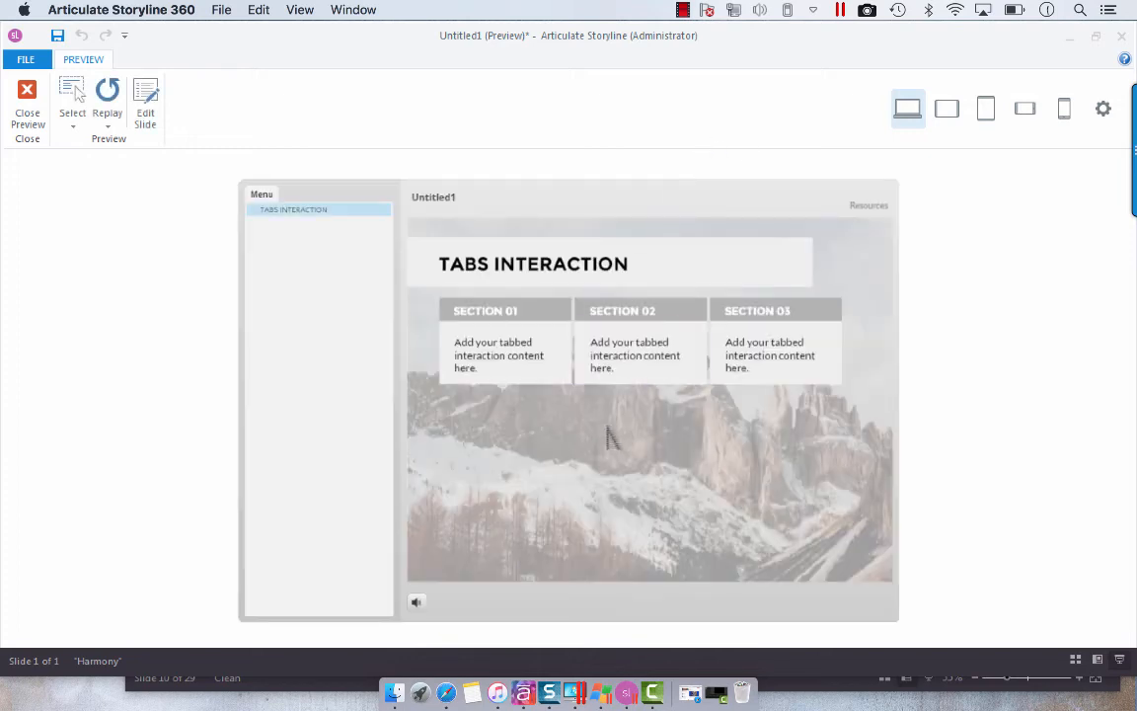
left_click(485, 310)
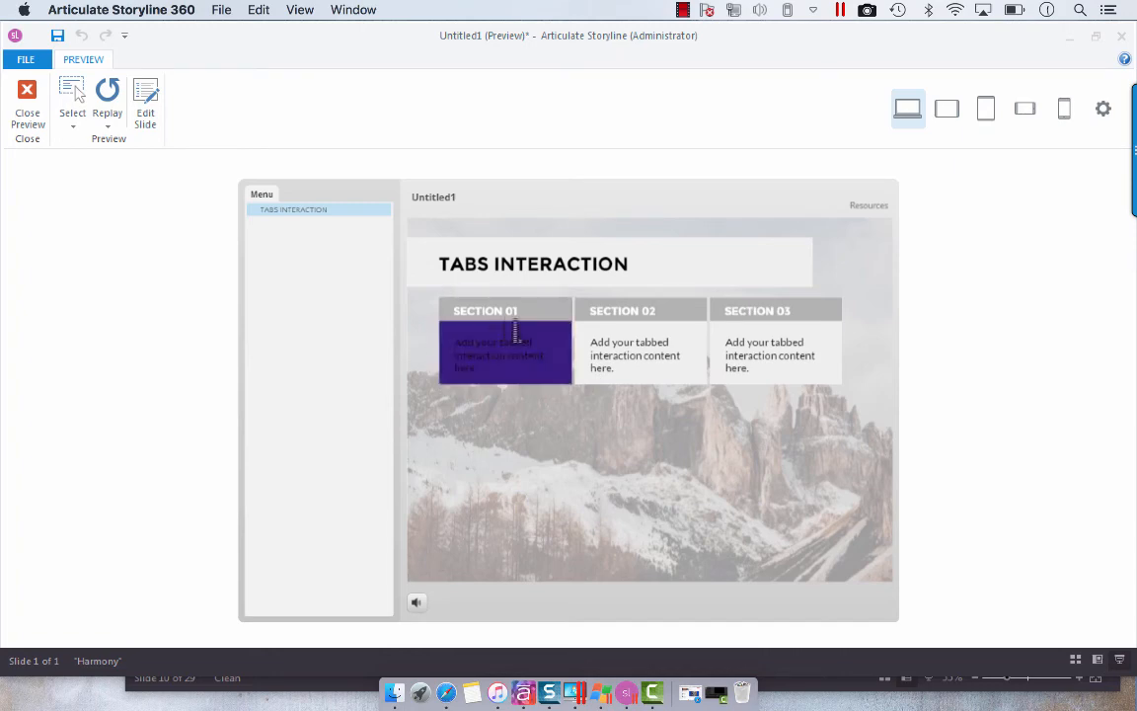
left_click(27, 106)
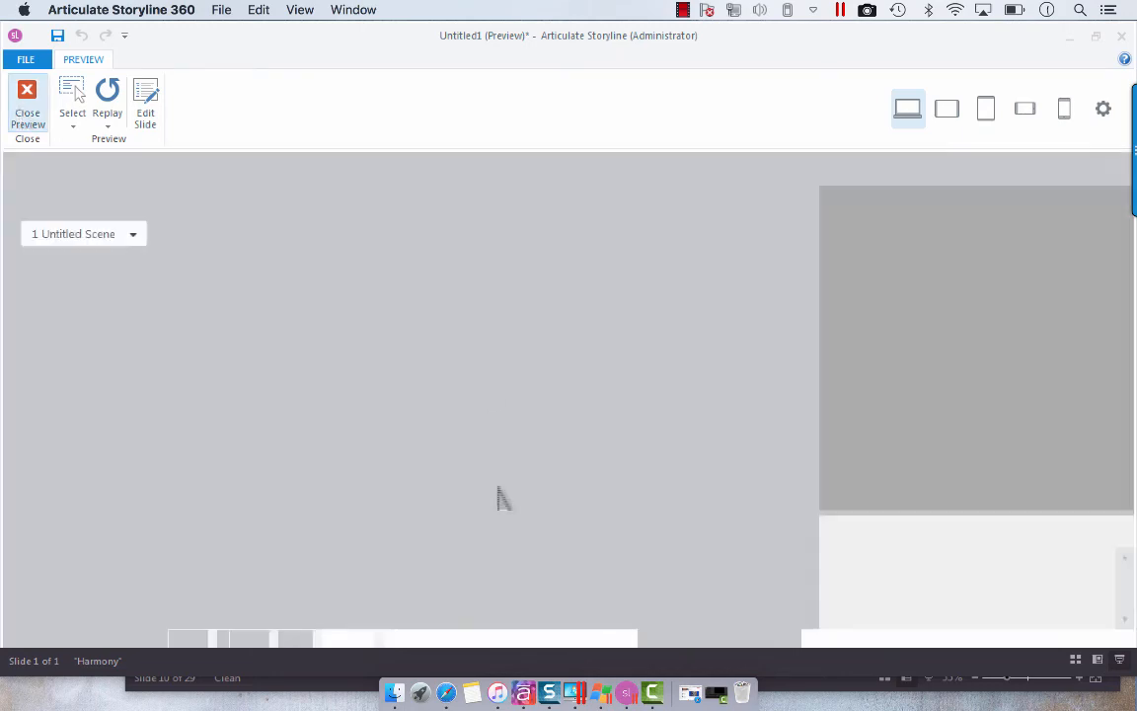
left_click(27, 109)
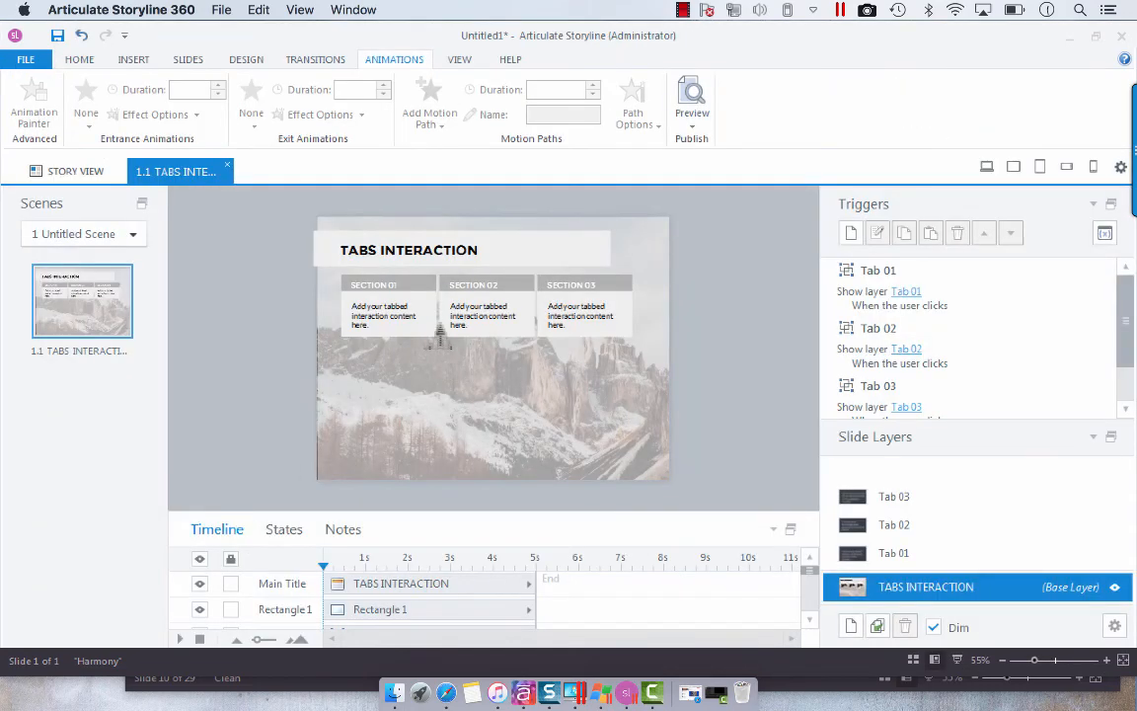
- Delete the Hover and Selected states from the Section 01 tab rectangle, leaving only Normal
left_click(387, 304)
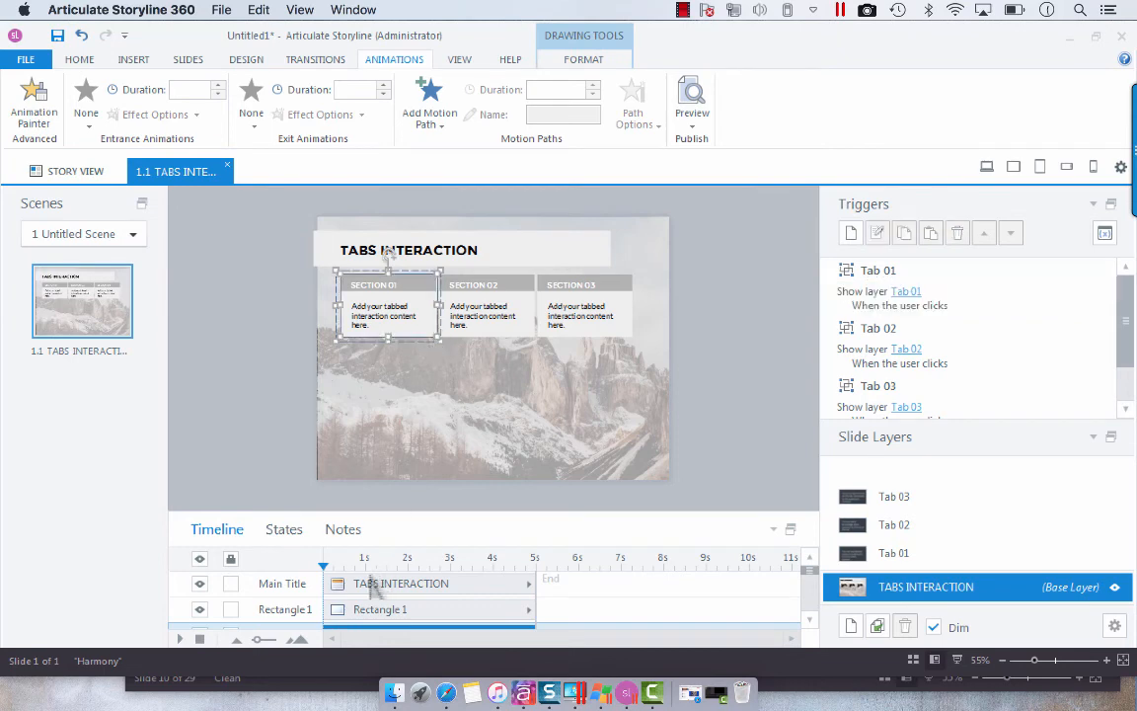
left_click(285, 529)
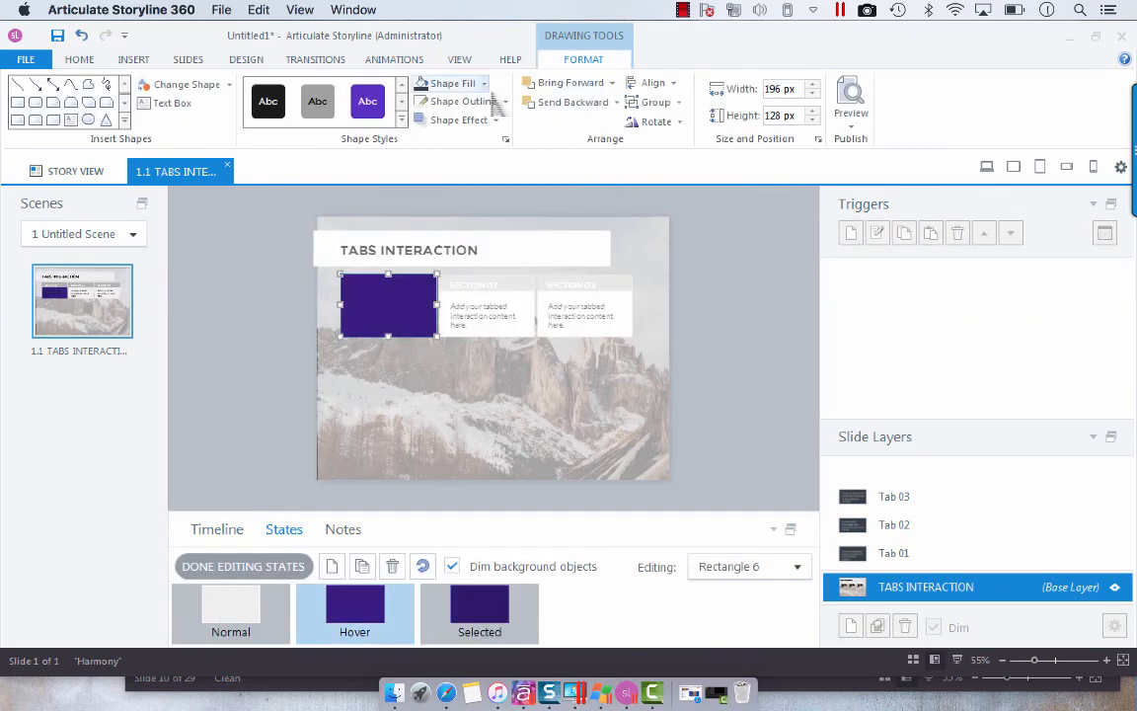
left_click(482, 83)
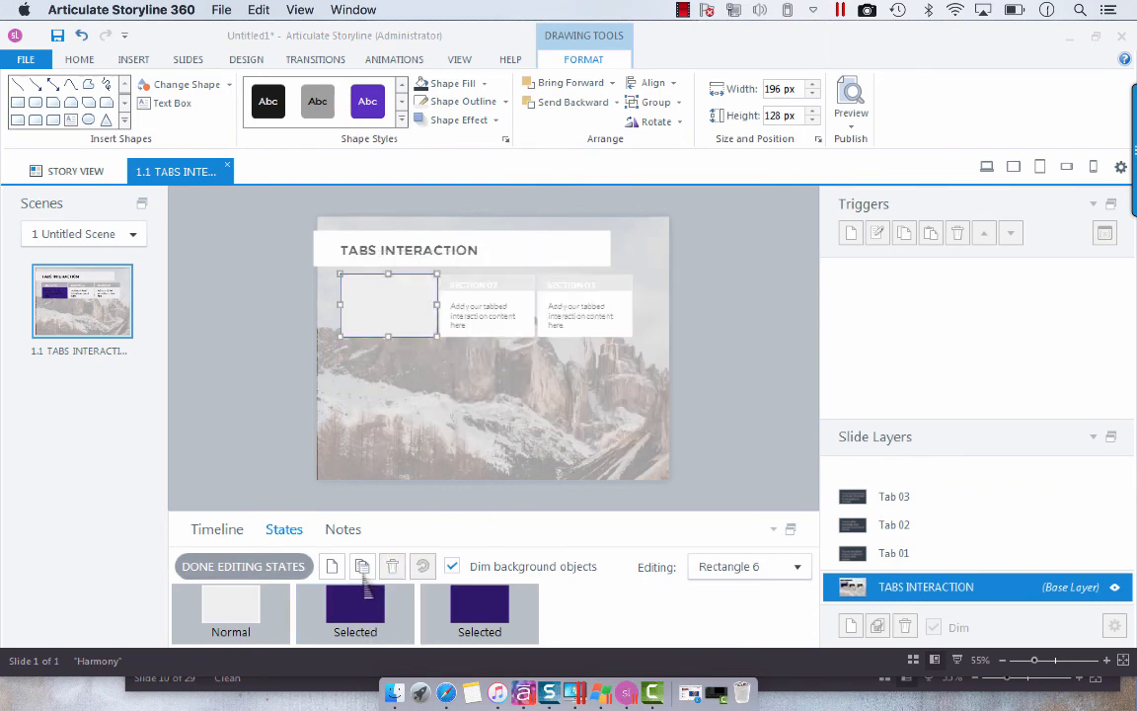
left_click(391, 564)
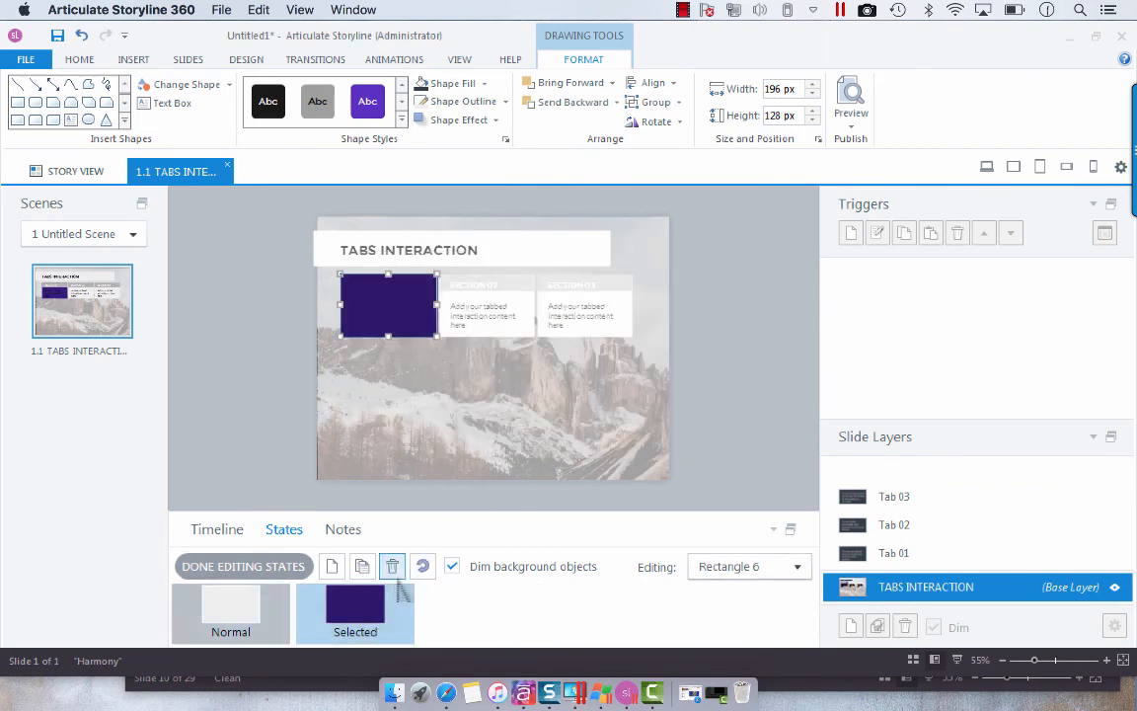
left_click(391, 564)
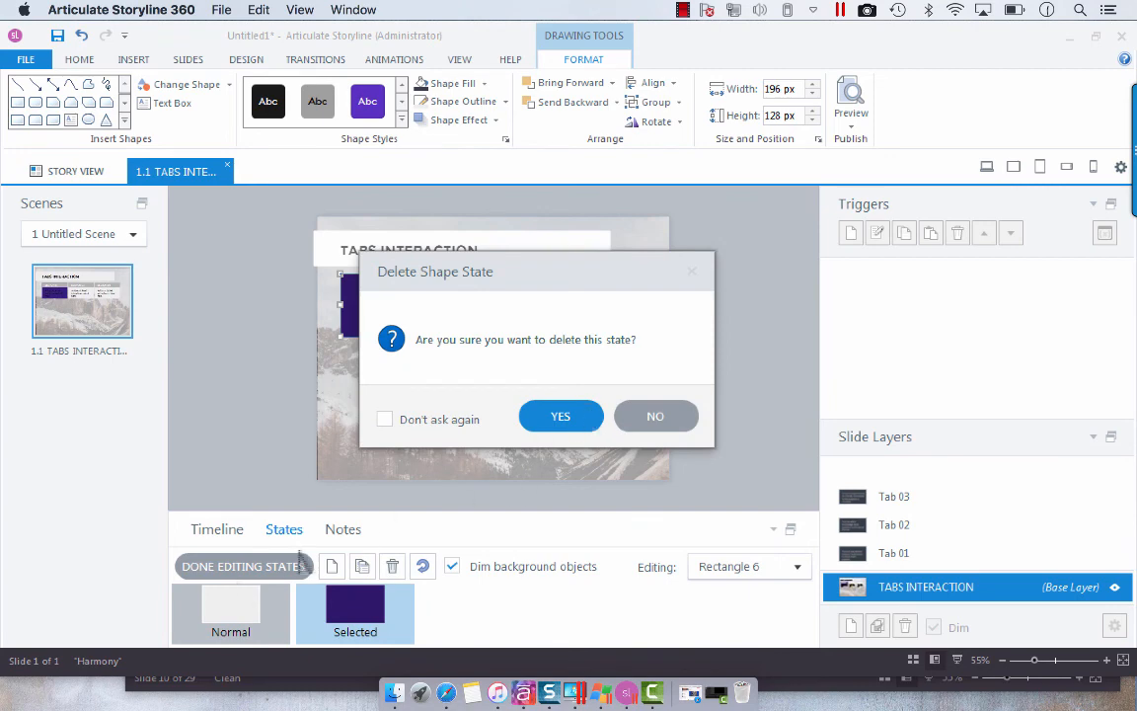
left_click(561, 415)
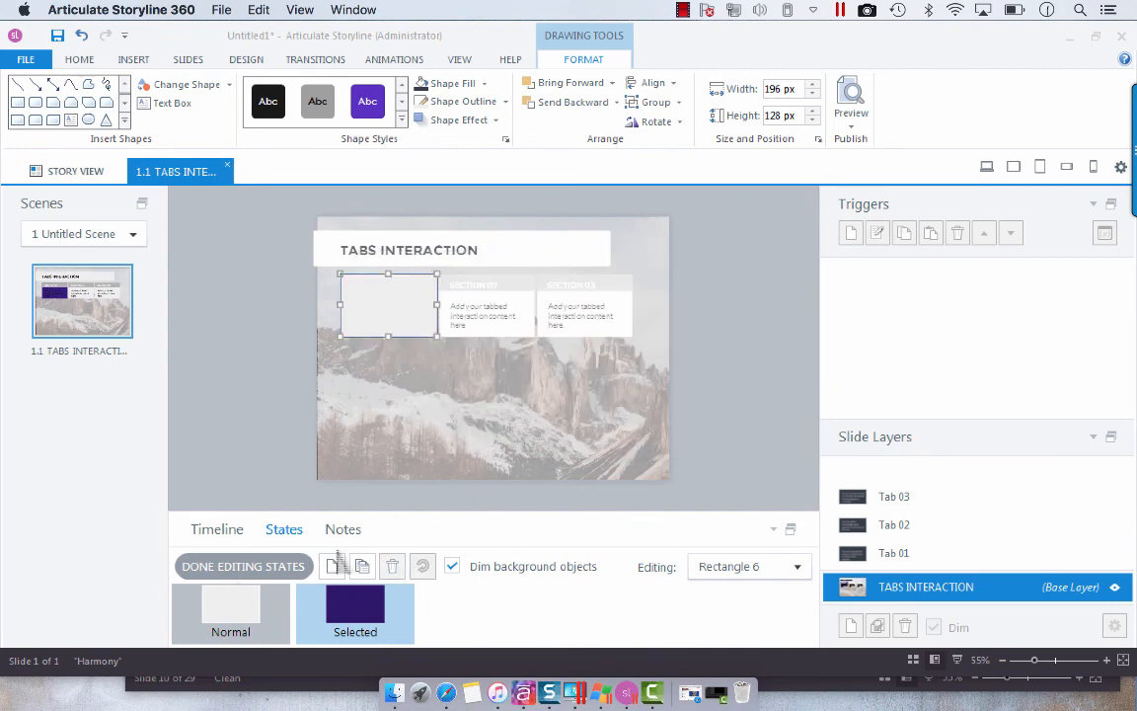
left_click(243, 565)
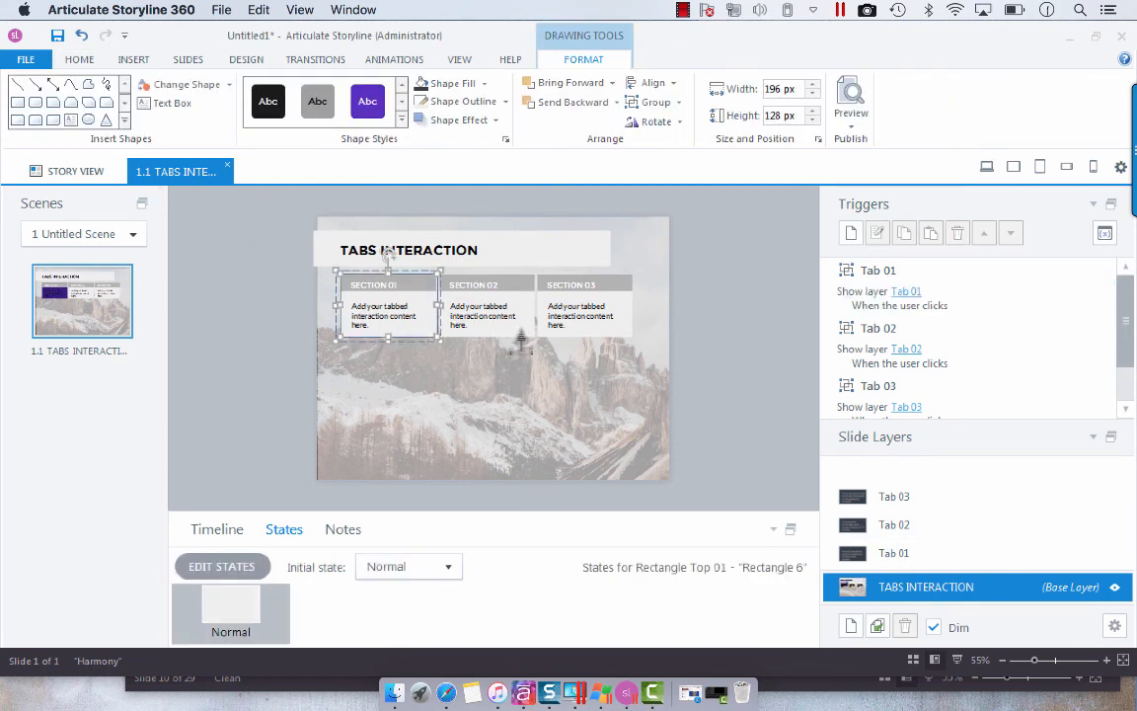
- Begin removing the Hover state from the second tab rectangle the same way
left_click(484, 312)
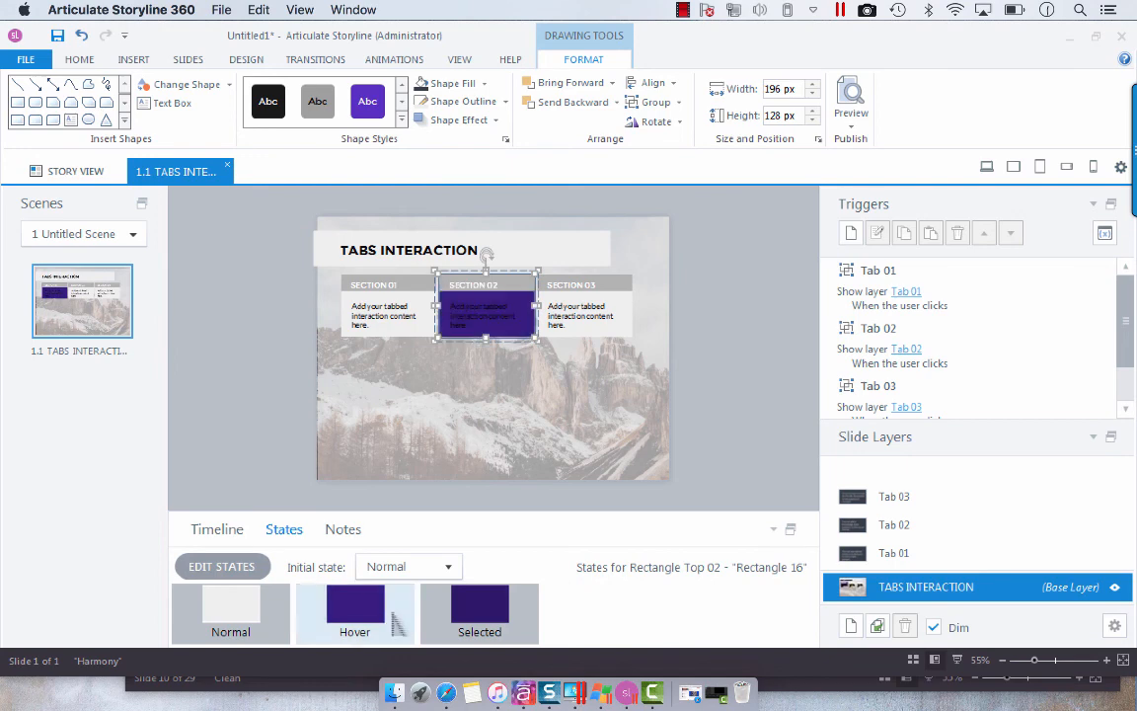
left_click(222, 565)
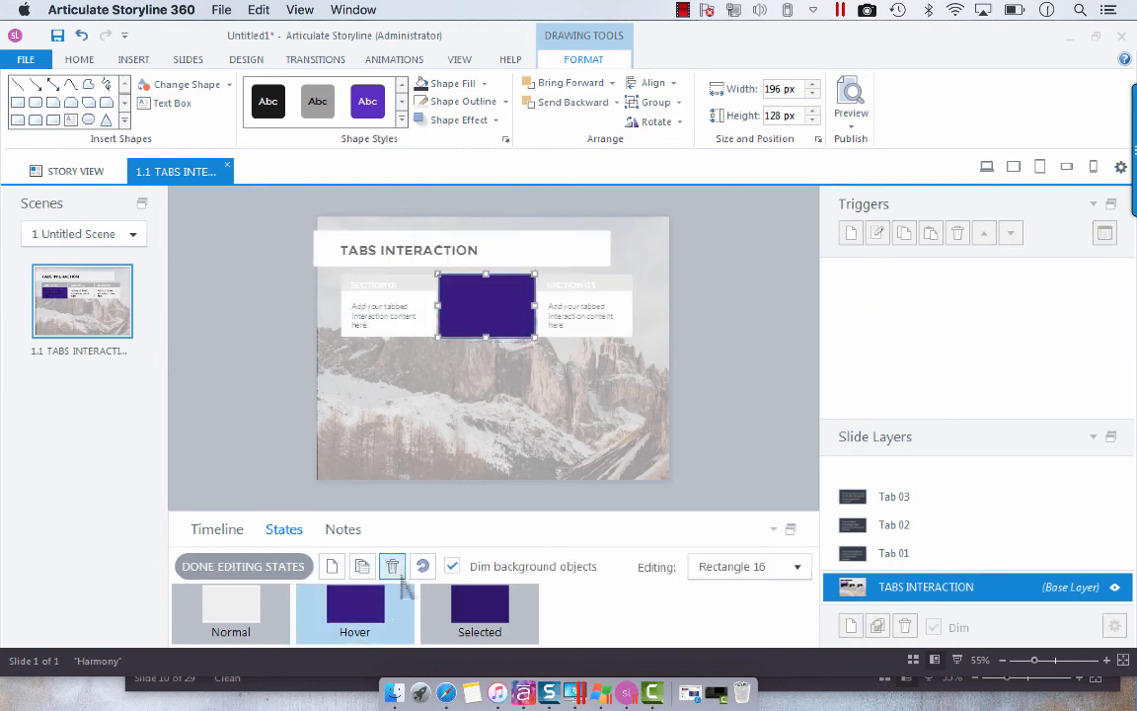
left_click(849, 98)
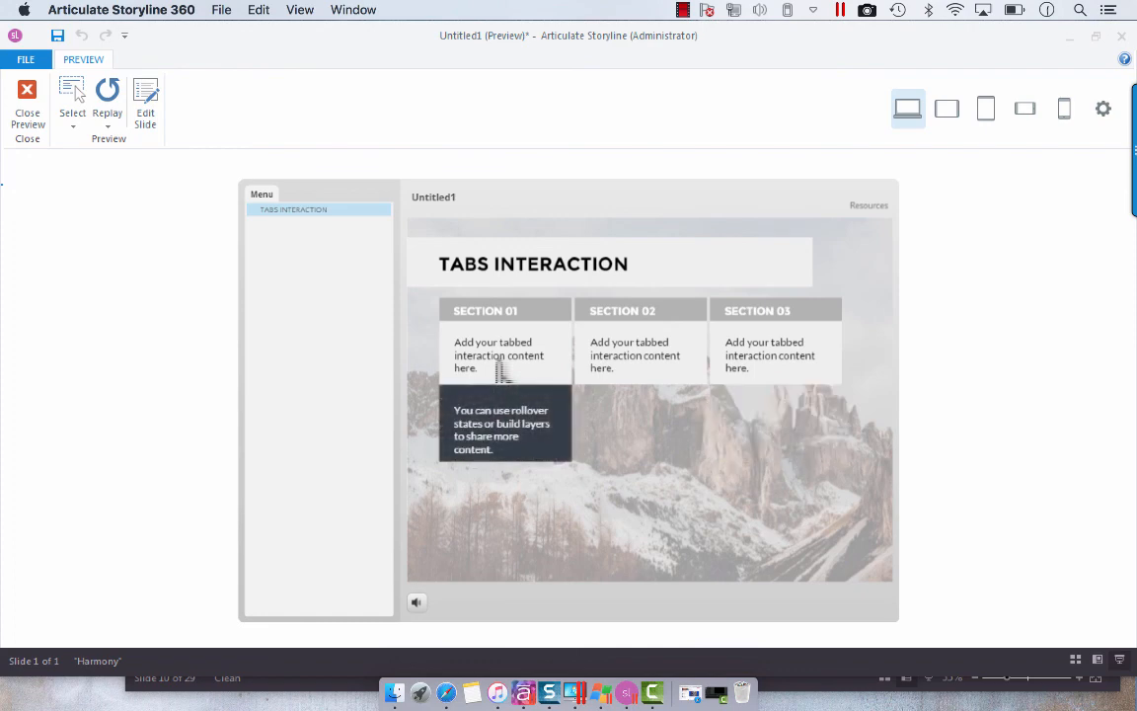
mouse_move(647, 371)
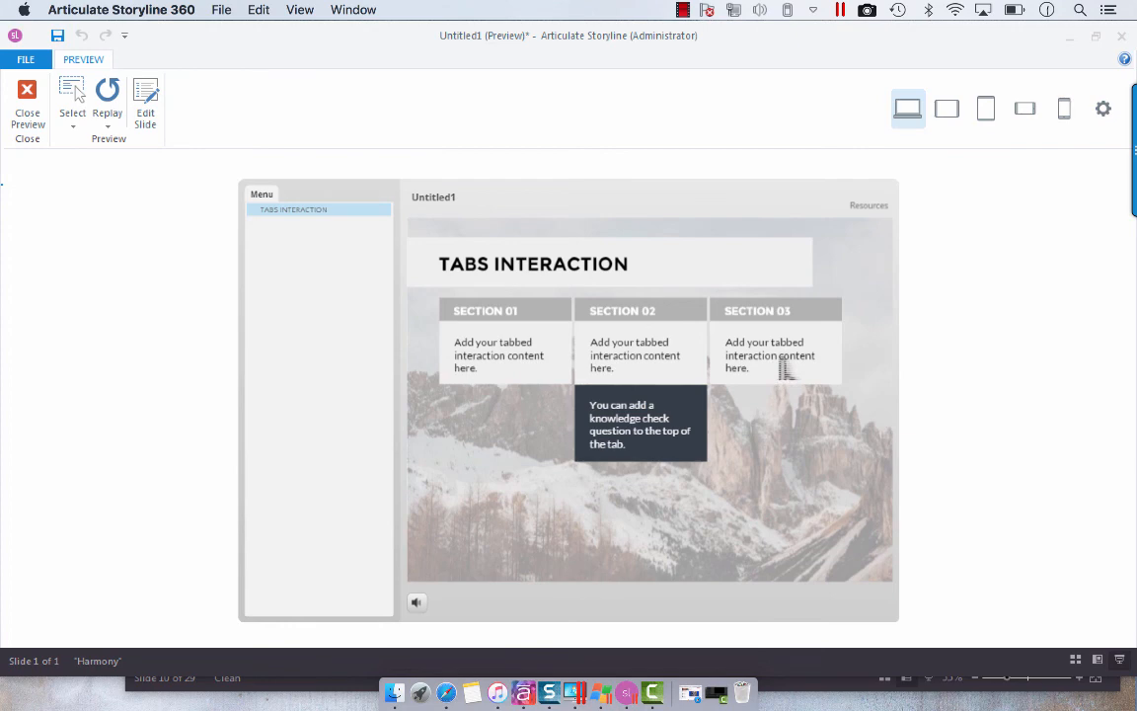
- Test Sections 02 and 03 in the preview, each revealing its own dark content box
left_click(775, 310)
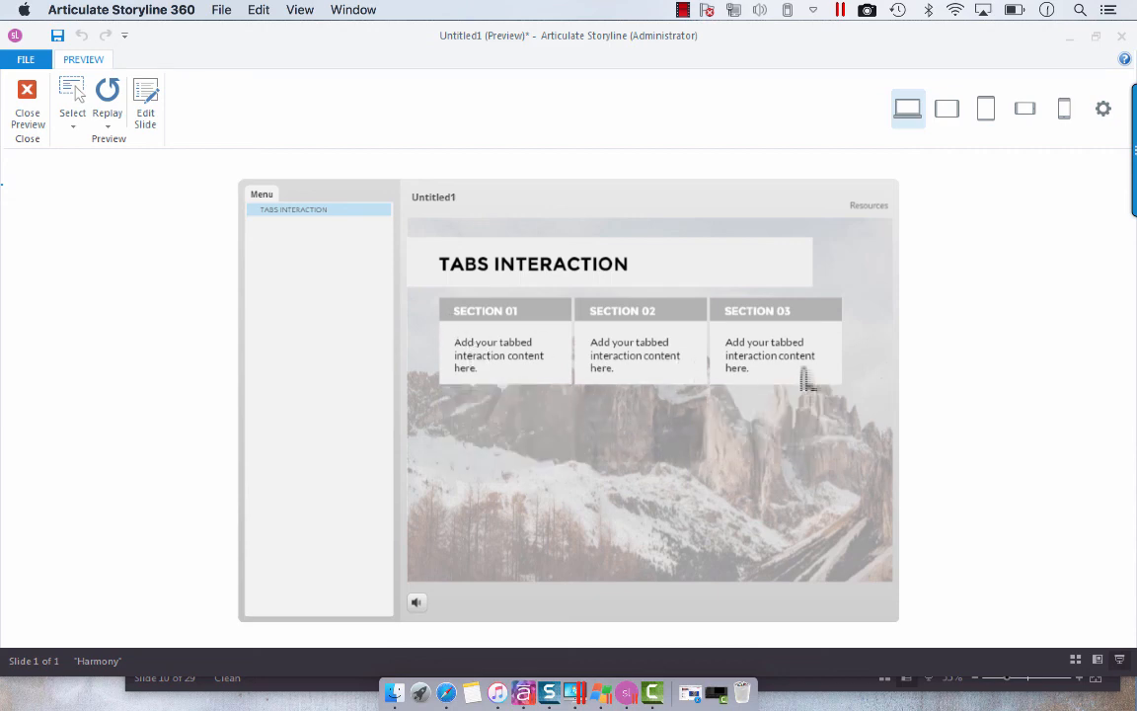
left_click(775, 308)
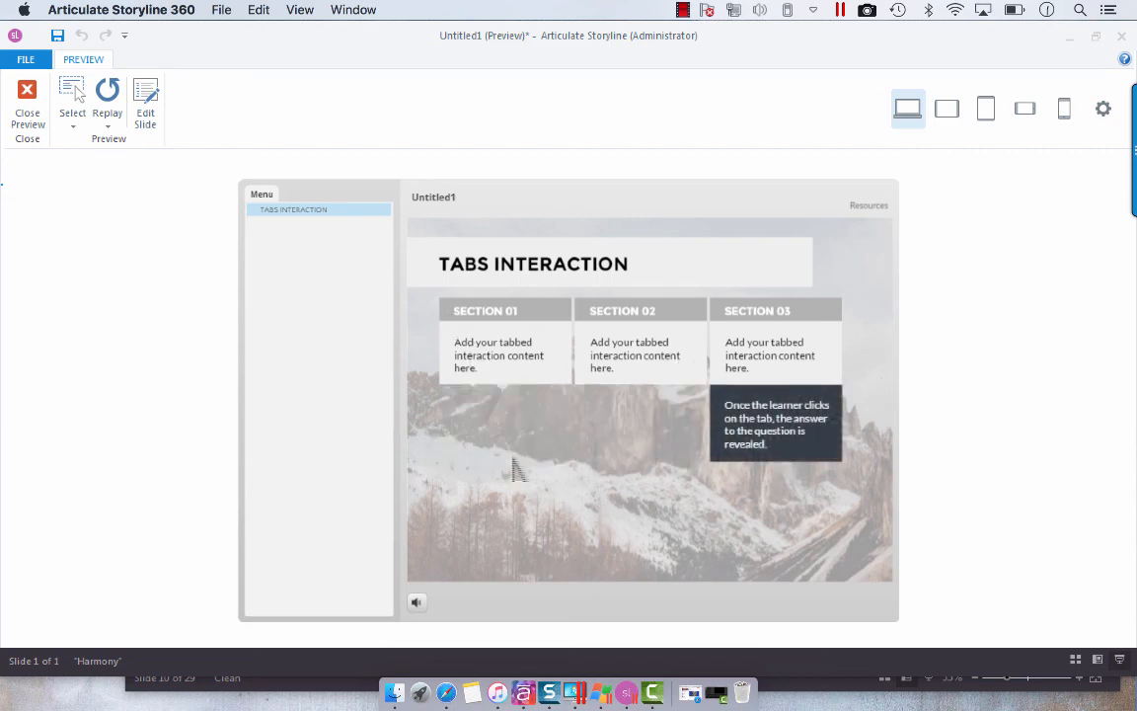
mouse_move(123, 379)
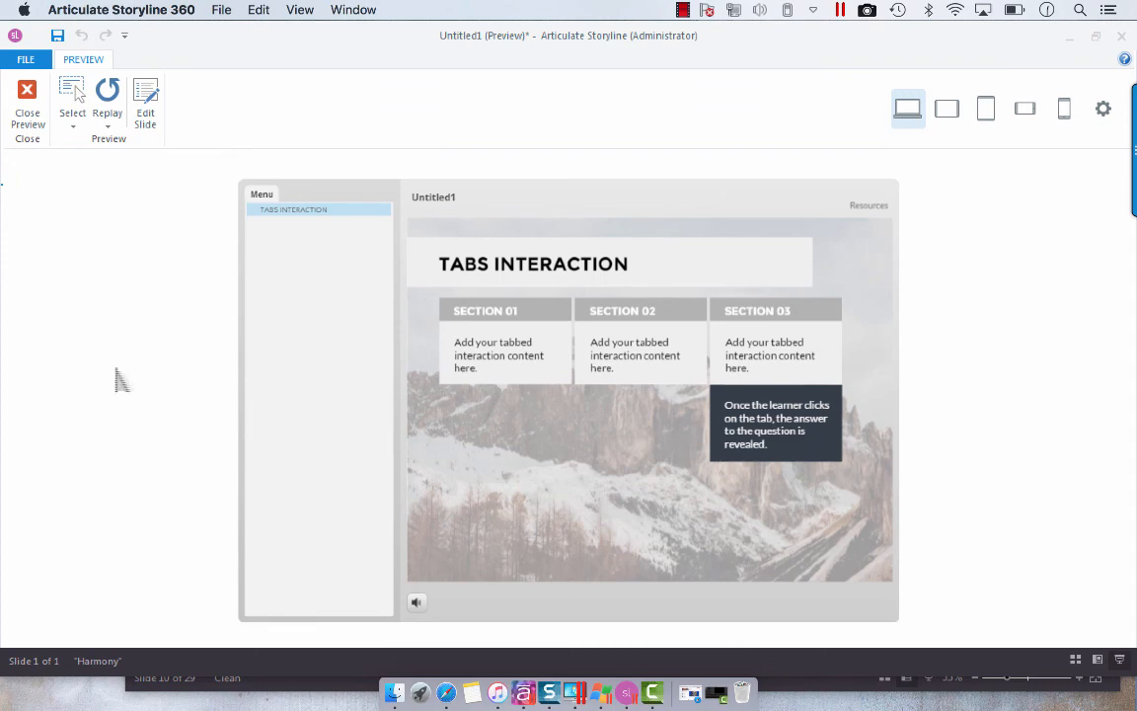
mouse_move(490, 484)
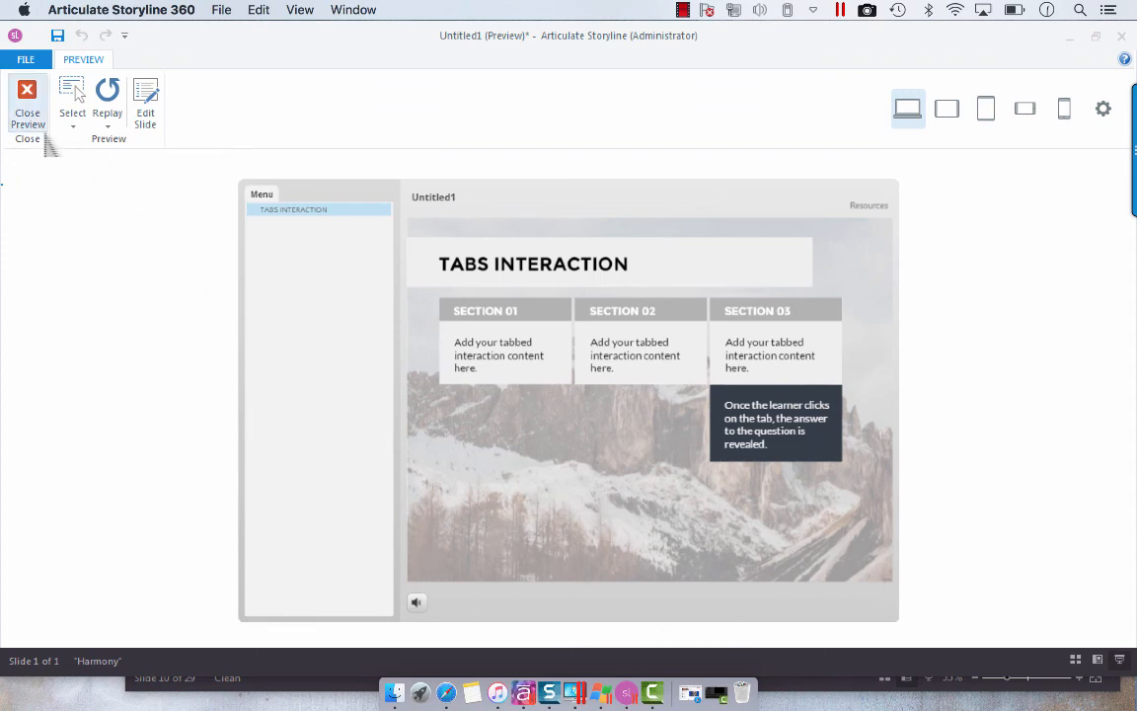
- Close the preview to resume editing the Tabs slide base layer
left_click(28, 99)
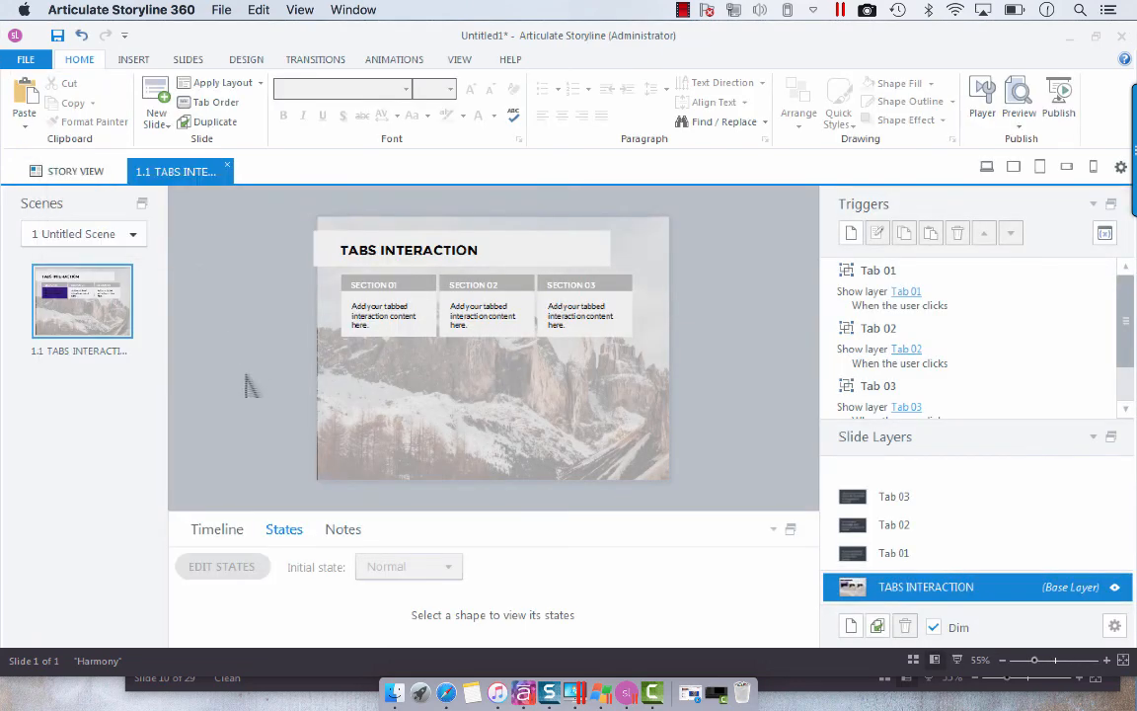
mouse_move(687, 443)
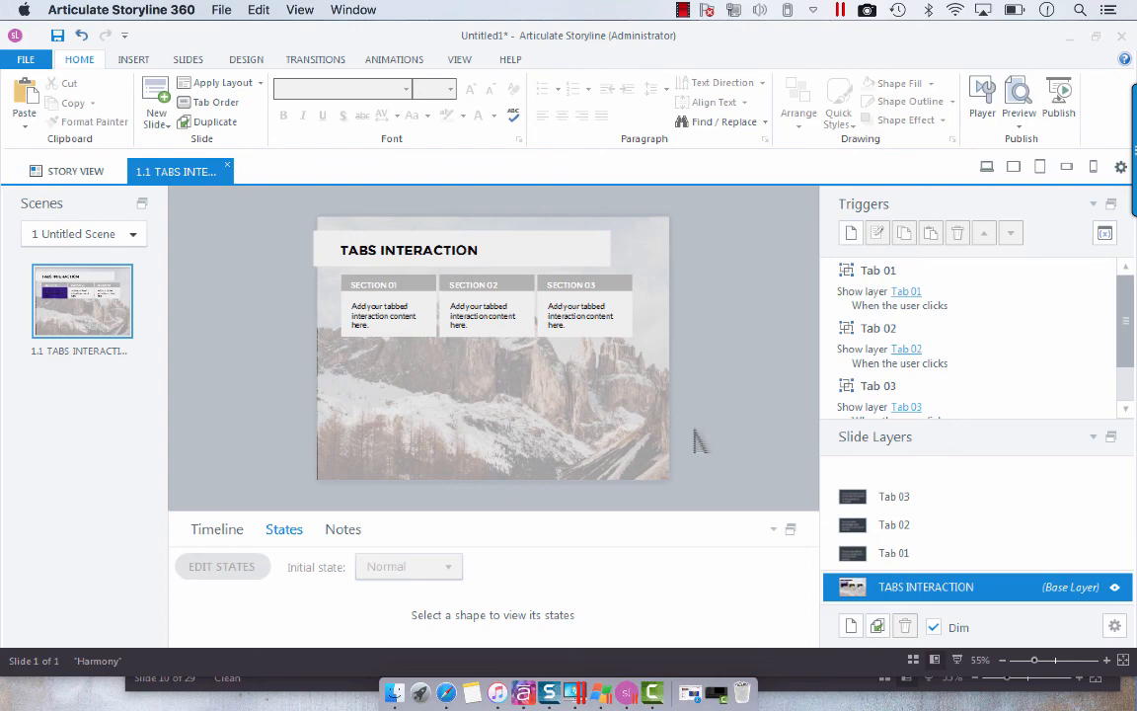
mouse_move(789, 348)
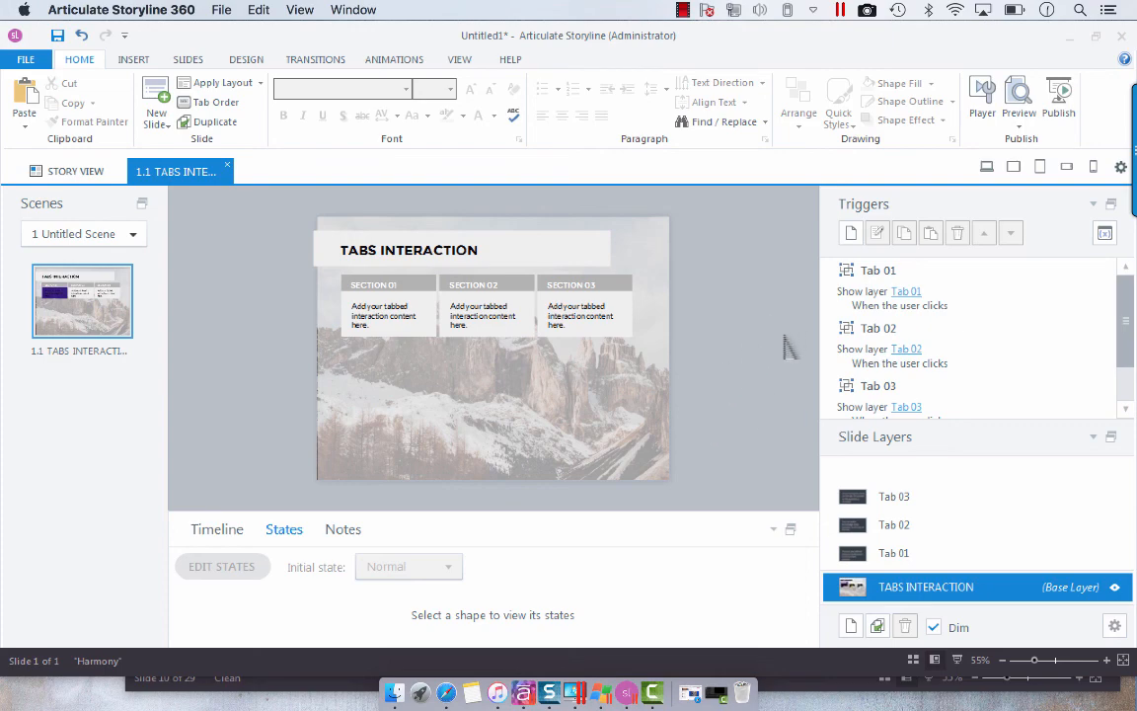